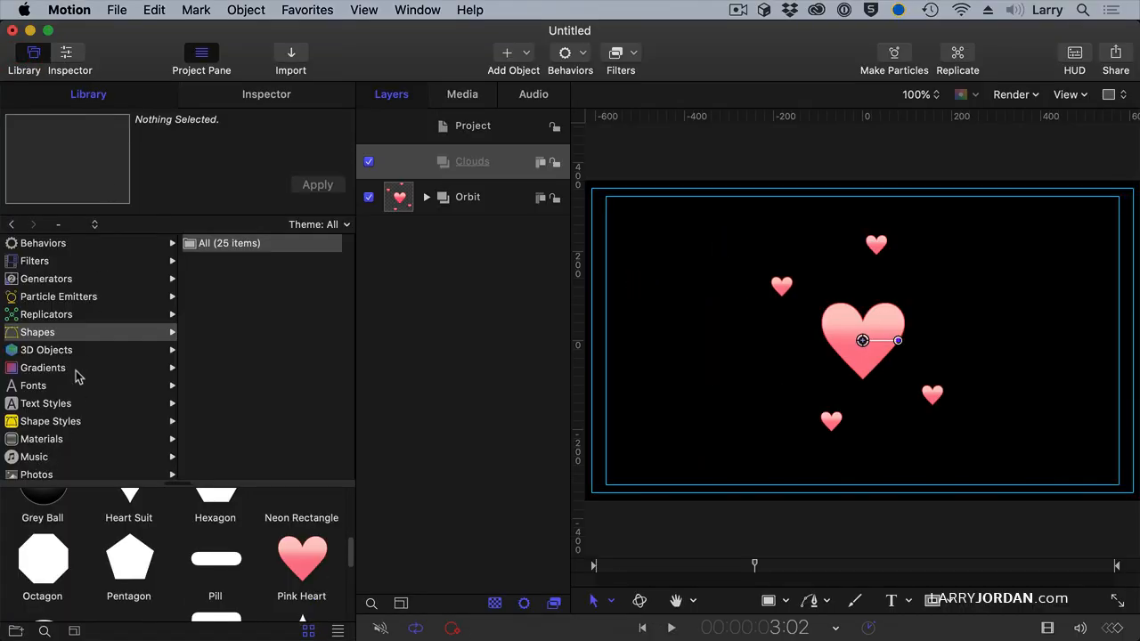
Preview the Afterburner, Barfly and Bubbles Rising particle emitters, then start a library search
left_click(58, 295)
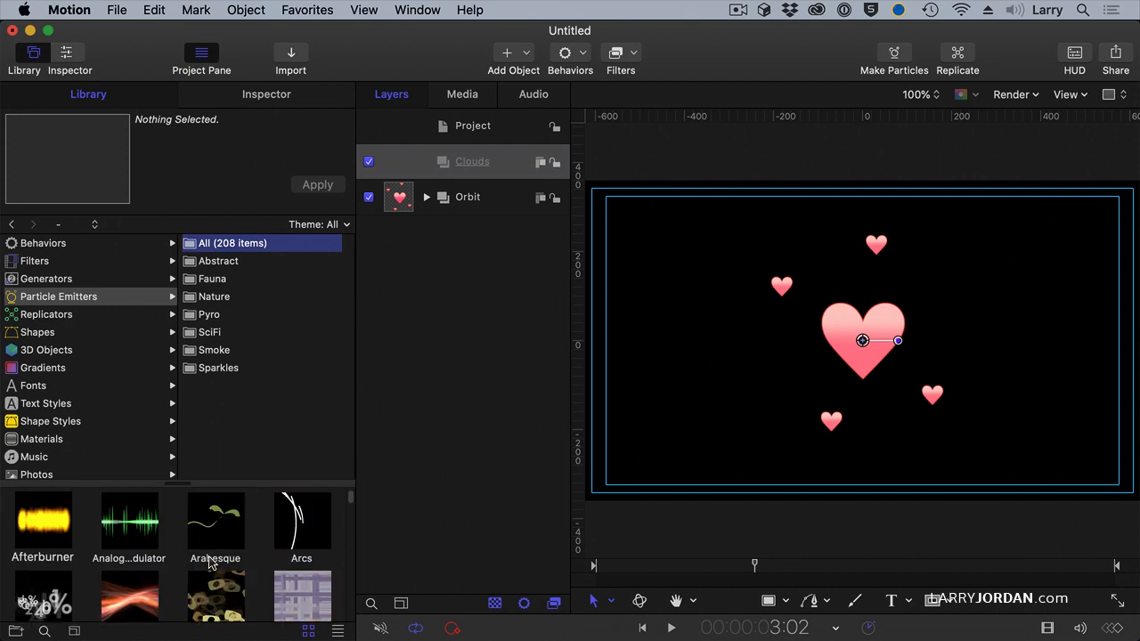
mouse_move(255, 547)
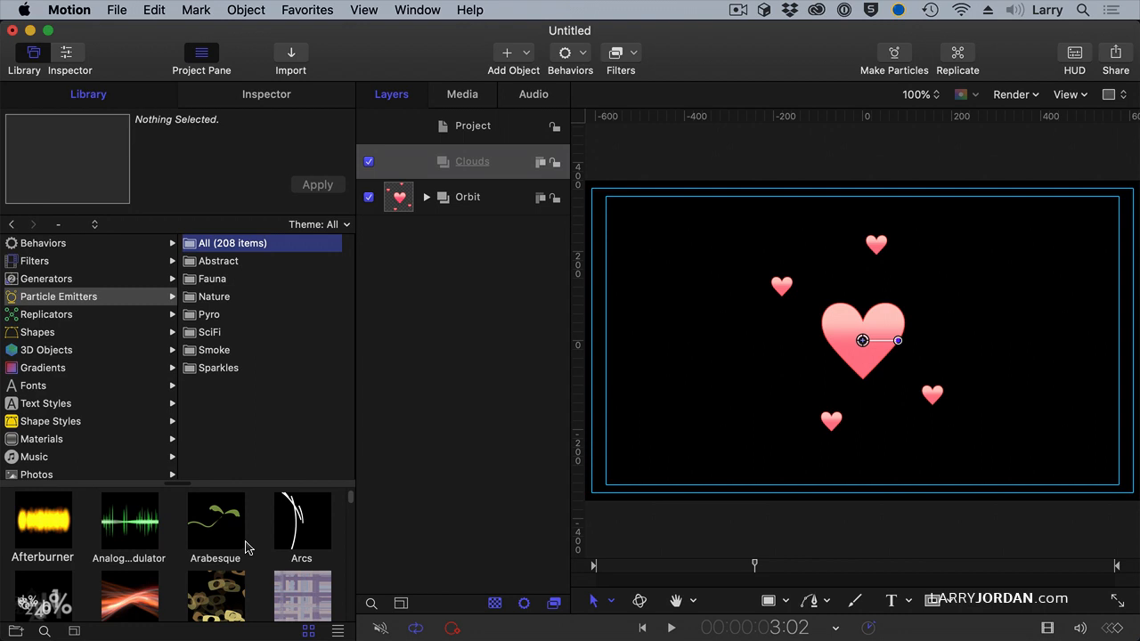
left_click(42, 525)
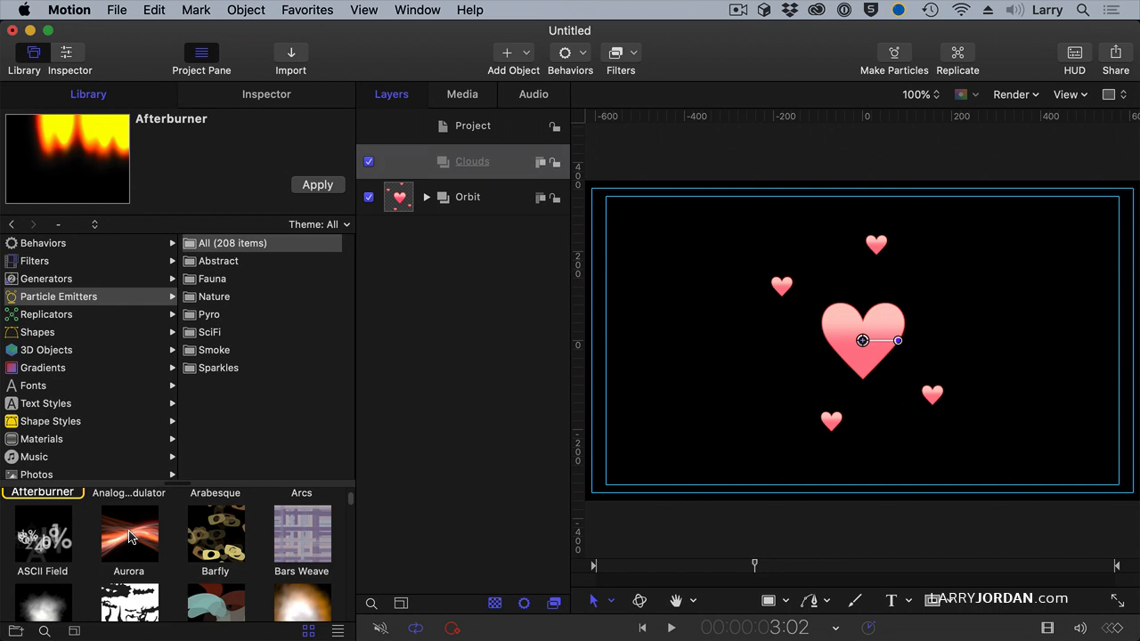
left_click(129, 534)
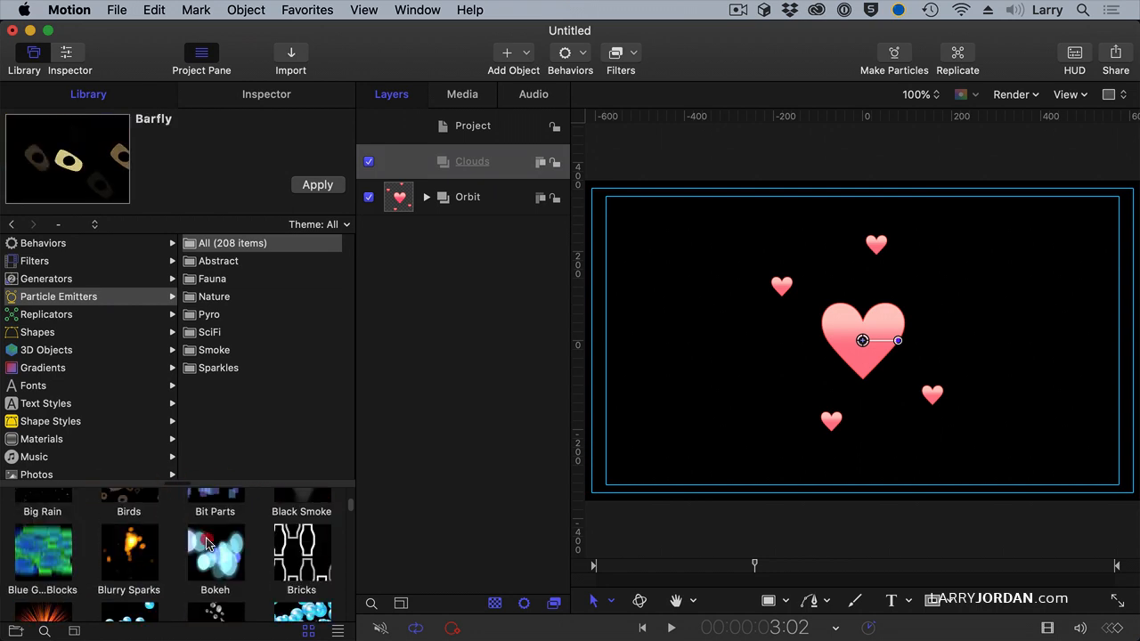
left_click(214, 552)
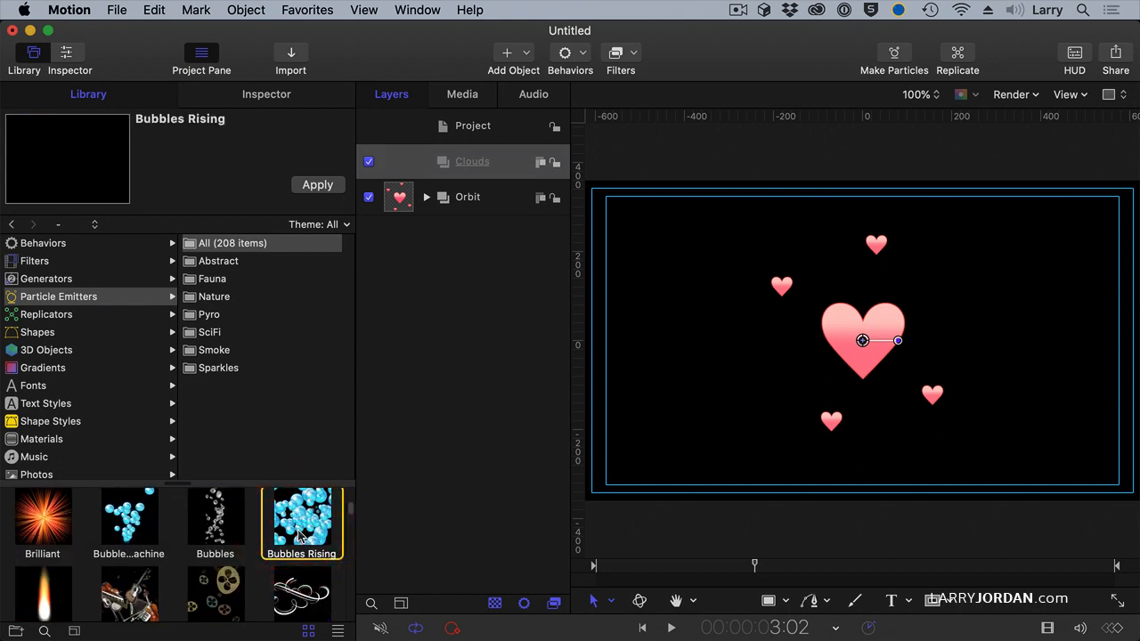
left_click(301, 520)
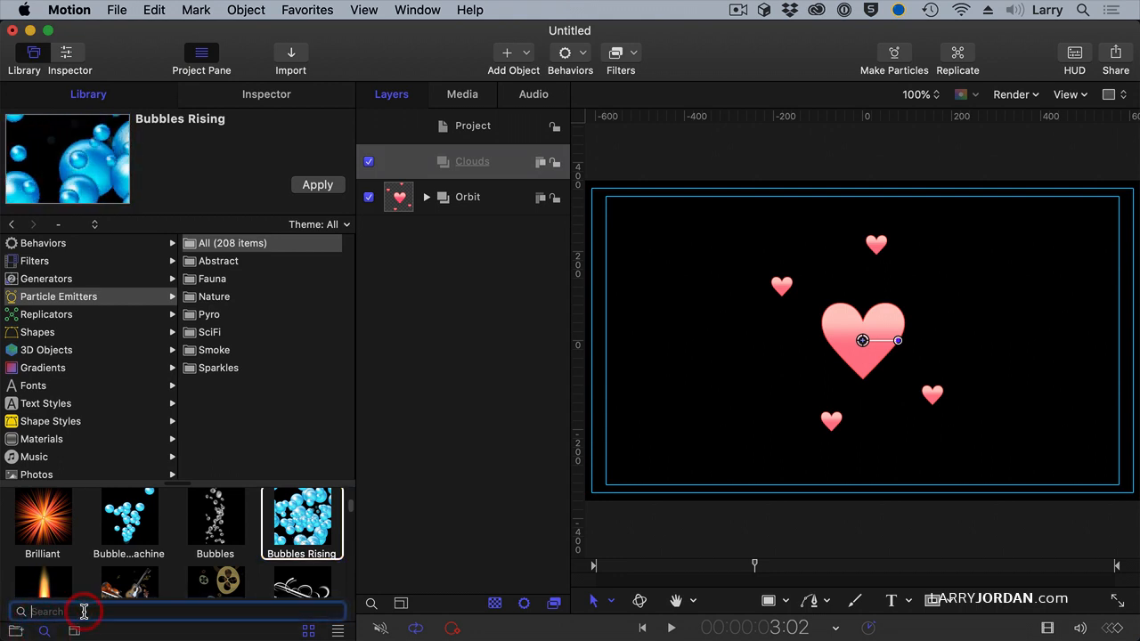
Search emitters for 'water', hide the Orbit hearts, and add Small Waterfall to Clouds
type("water")
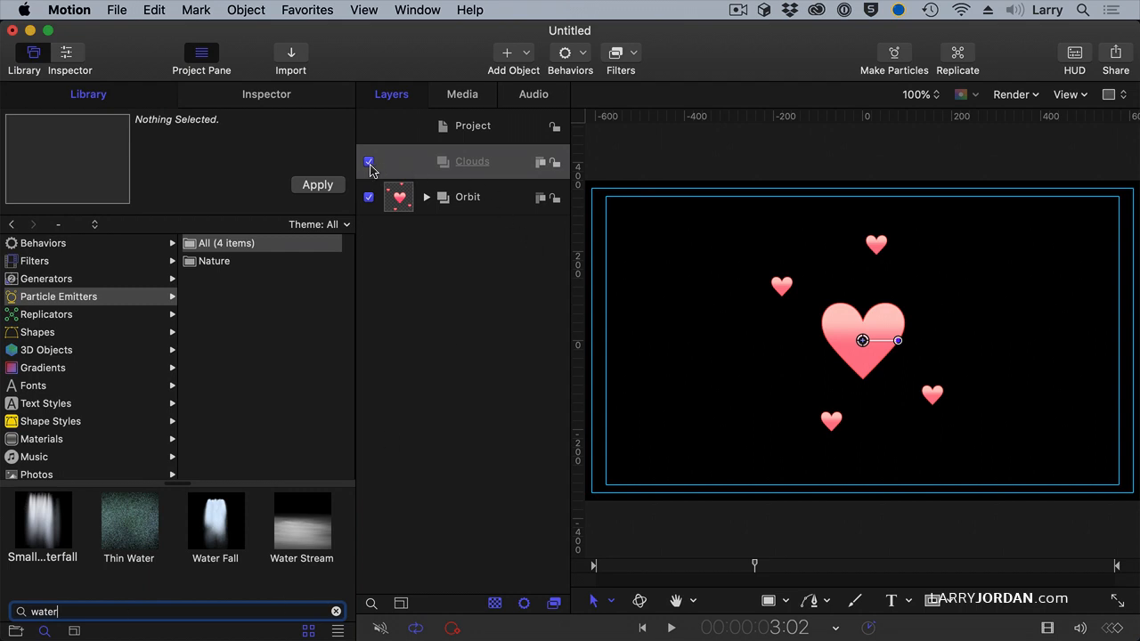
left_click(369, 197)
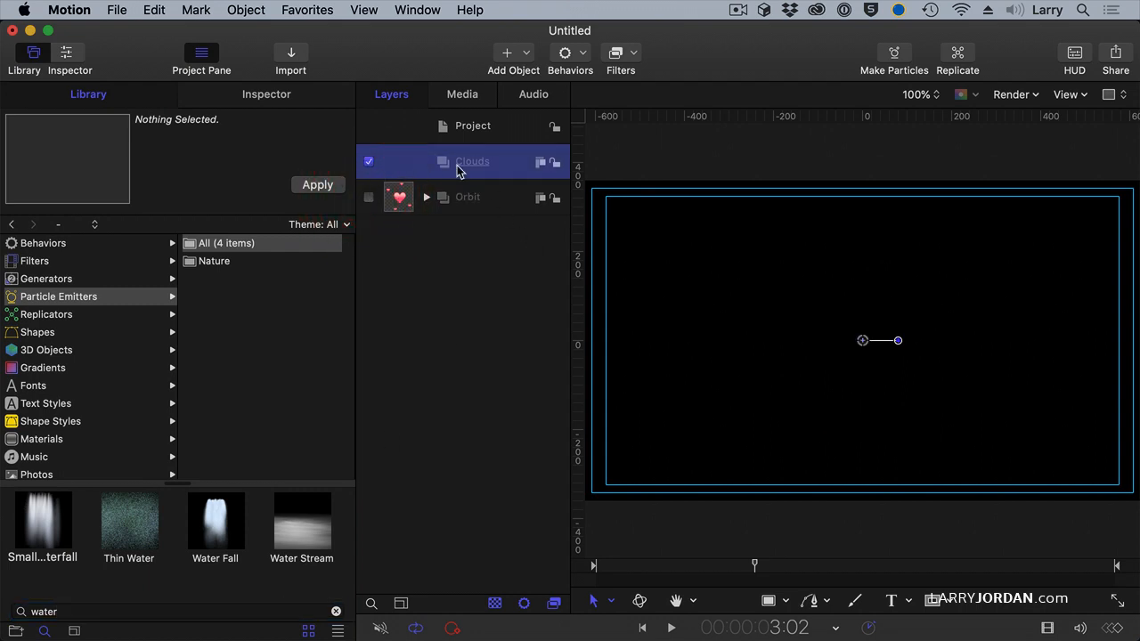
double_click(472, 161)
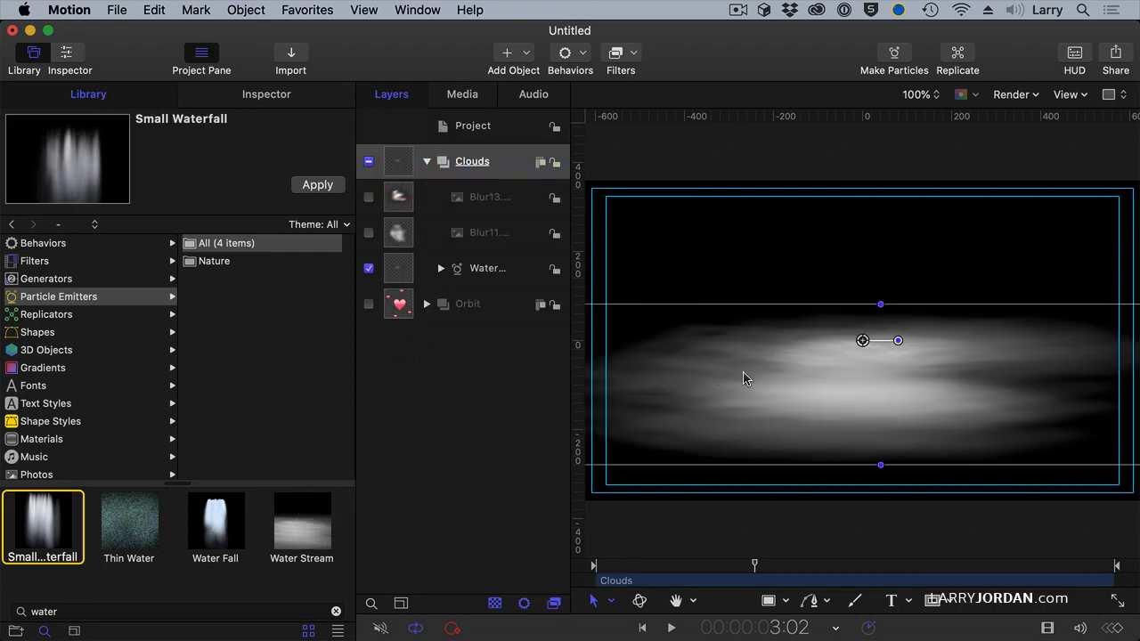
Move the waterfall emitter to the frame's top edge and stretch it taller
left_click(671, 628)
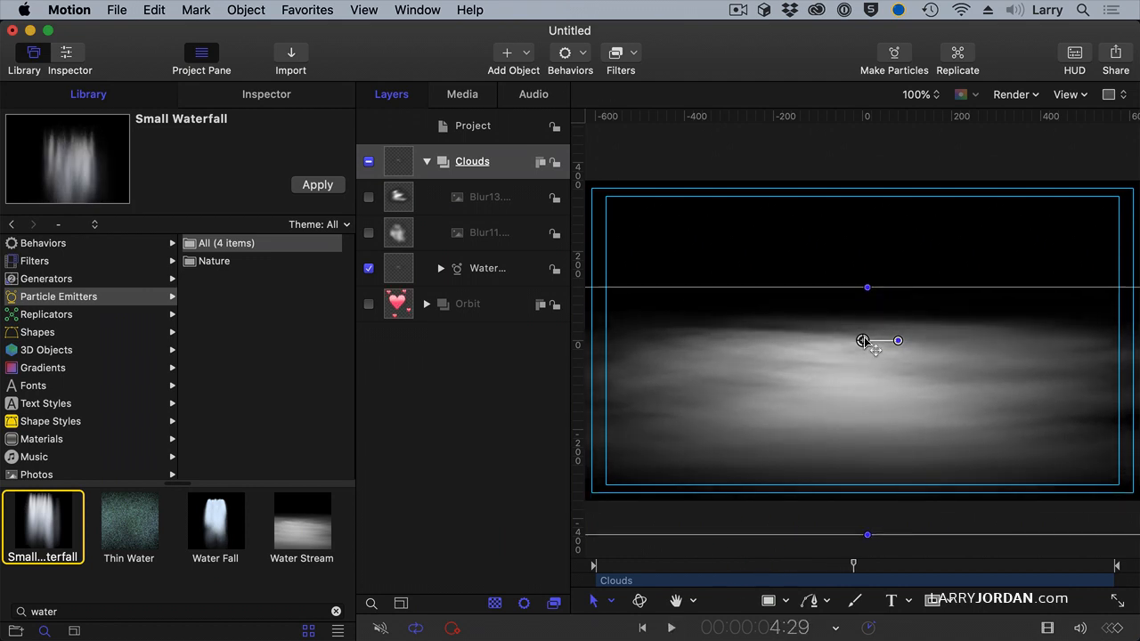
left_click_drag(867, 340, 859, 179)
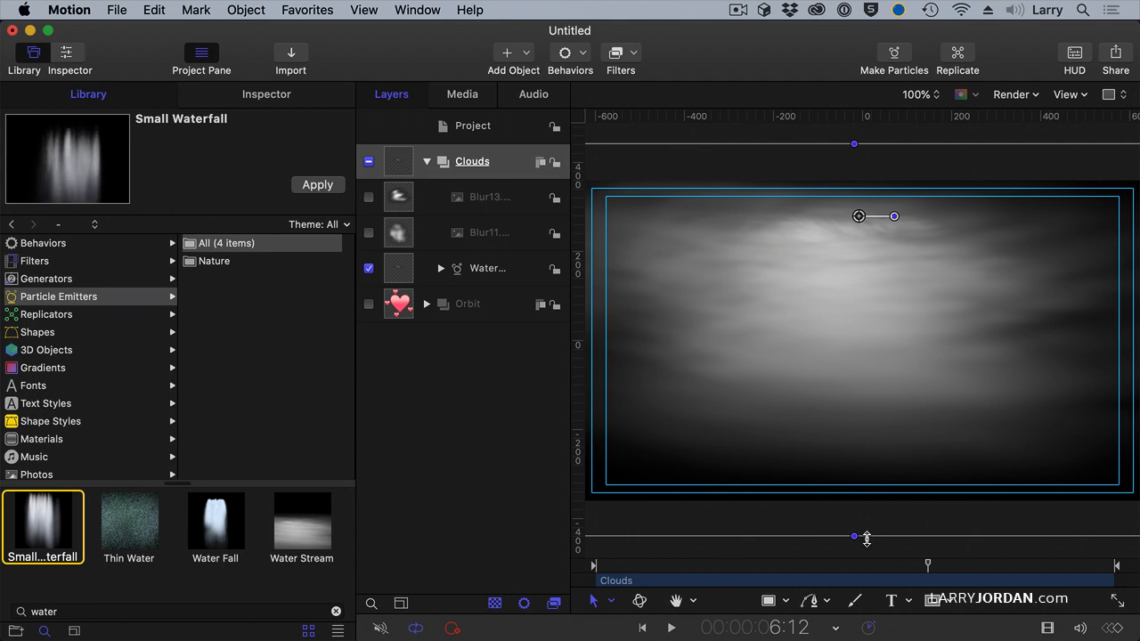
left_click_drag(855, 536, 855, 554)
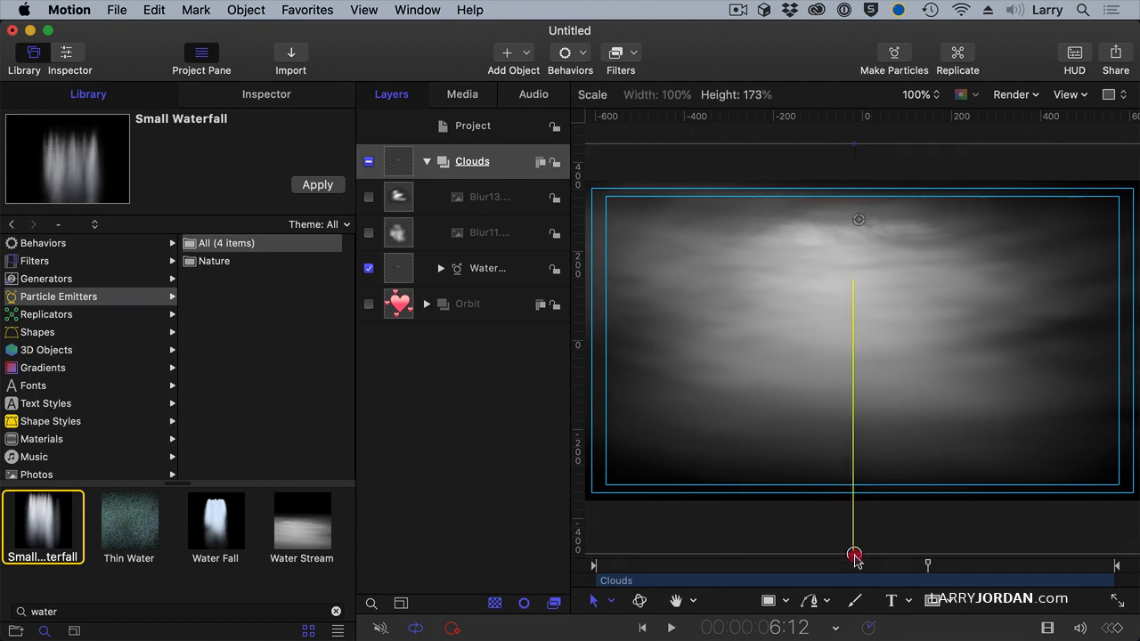
left_click(671, 628)
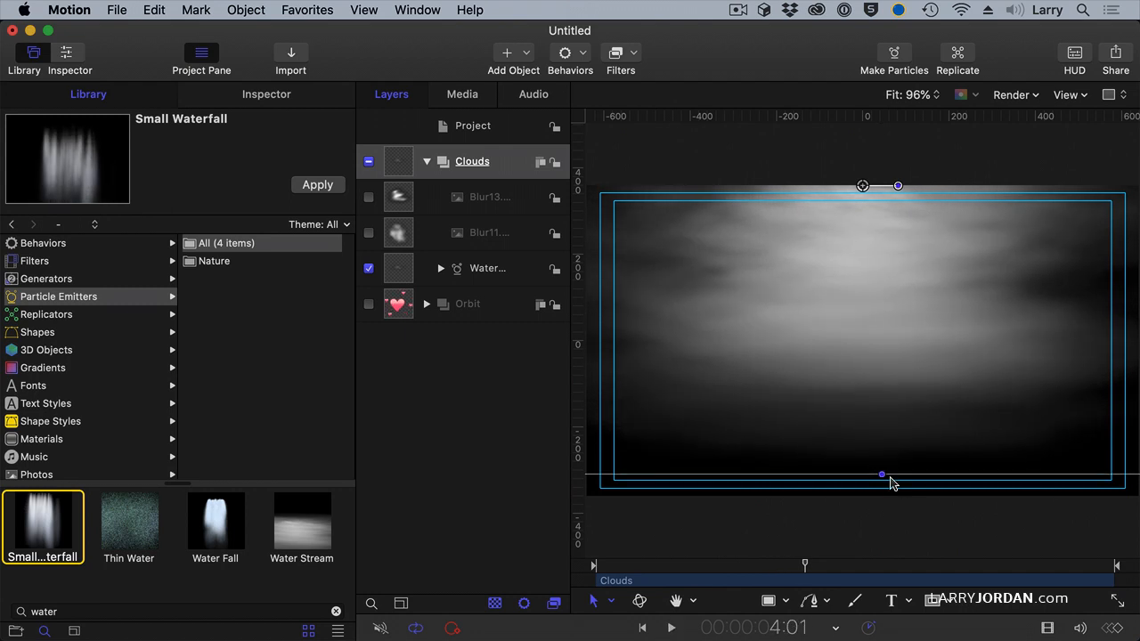
left_click(671, 628)
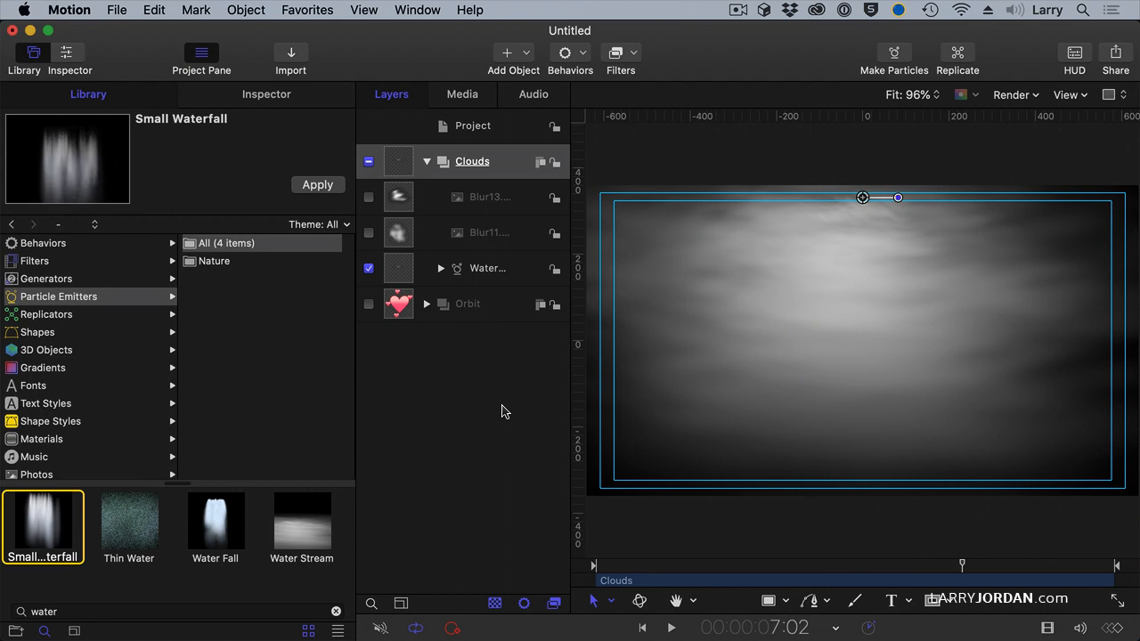
left_click(670, 628)
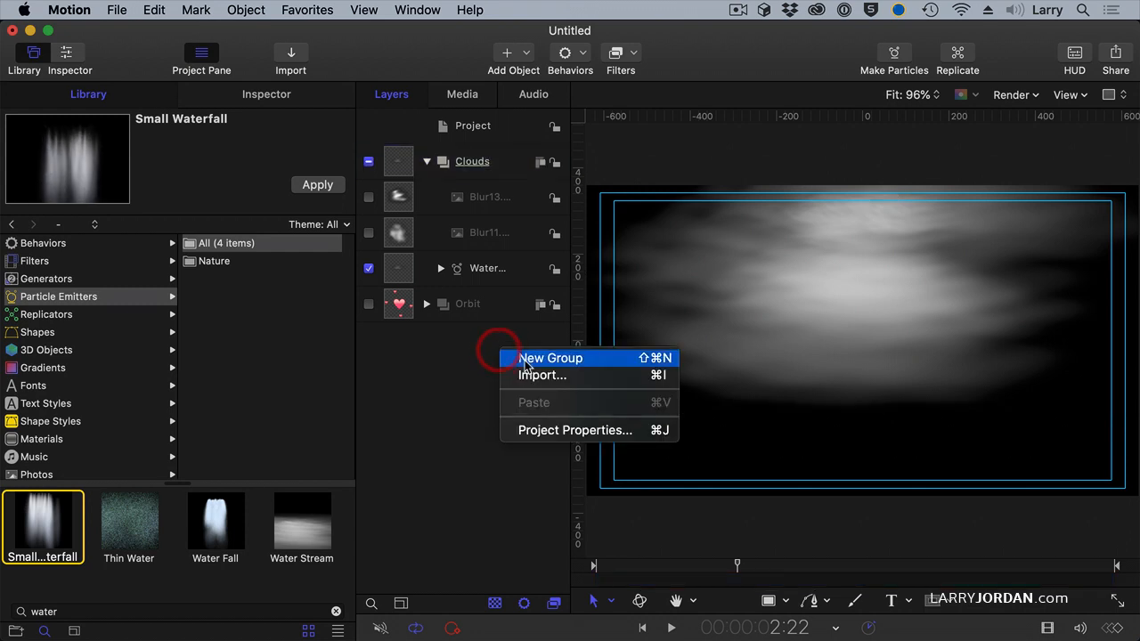
Create a 'Heart' group and add the Pink Heart shape found by searching 'heart'
left_click(550, 357)
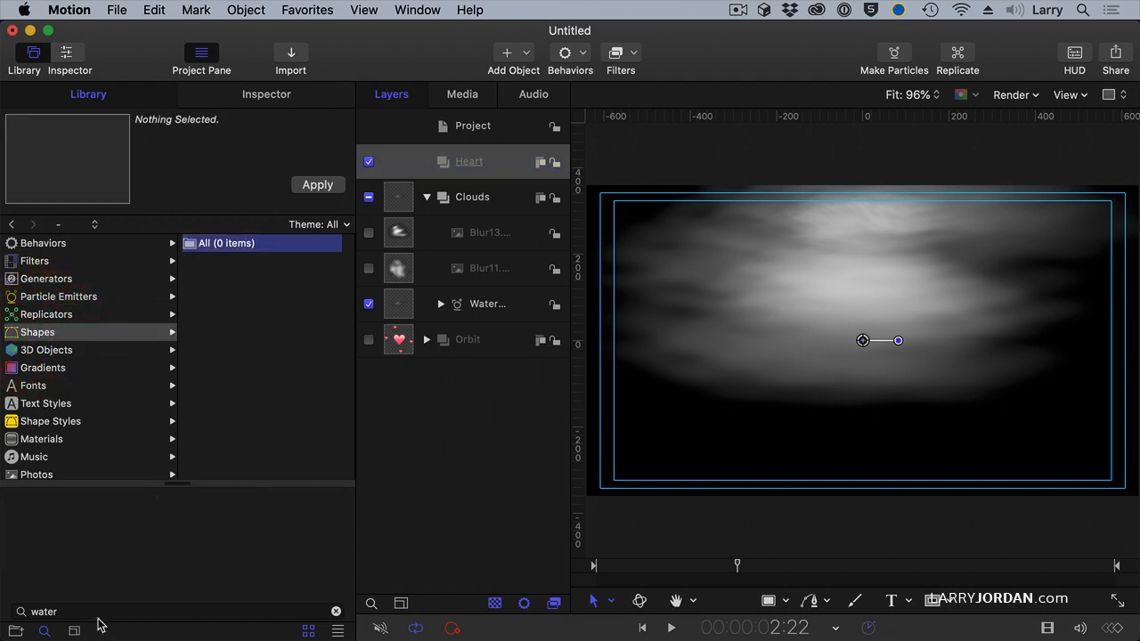
type("heart")
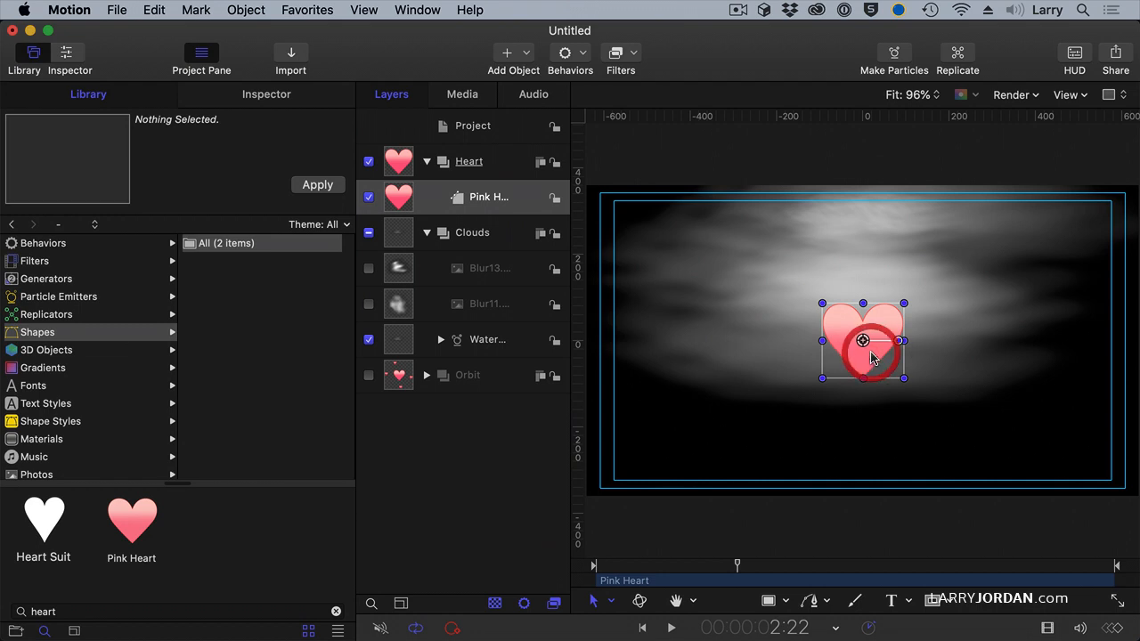
left_click(671, 628)
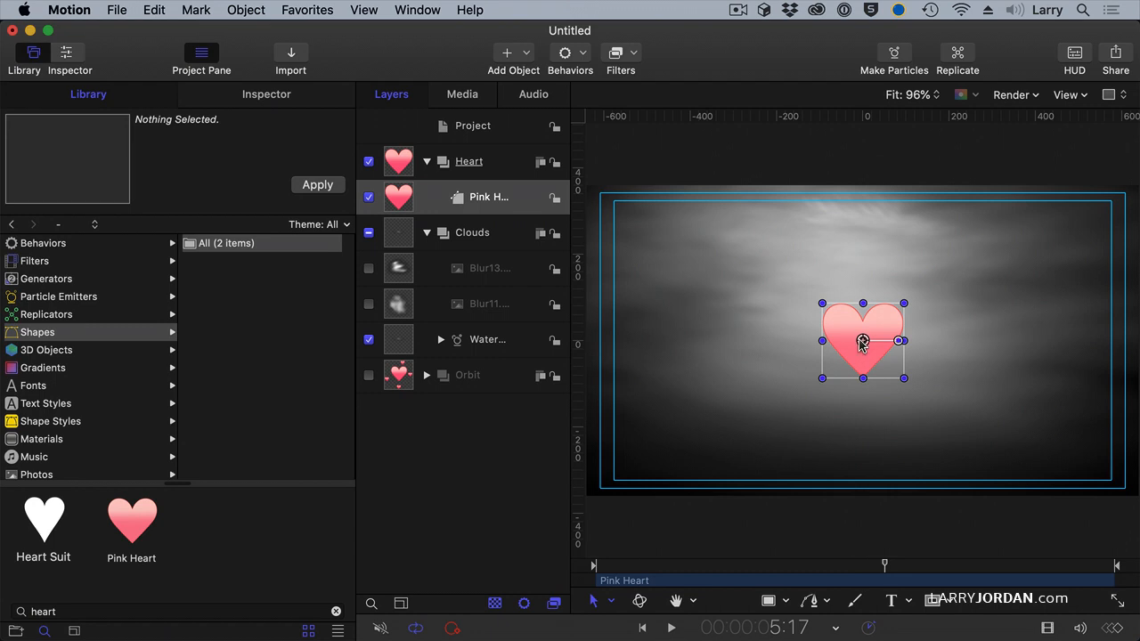
Add a Motion Path to the heart, running vertically from below the frame to centre
left_click(565, 52)
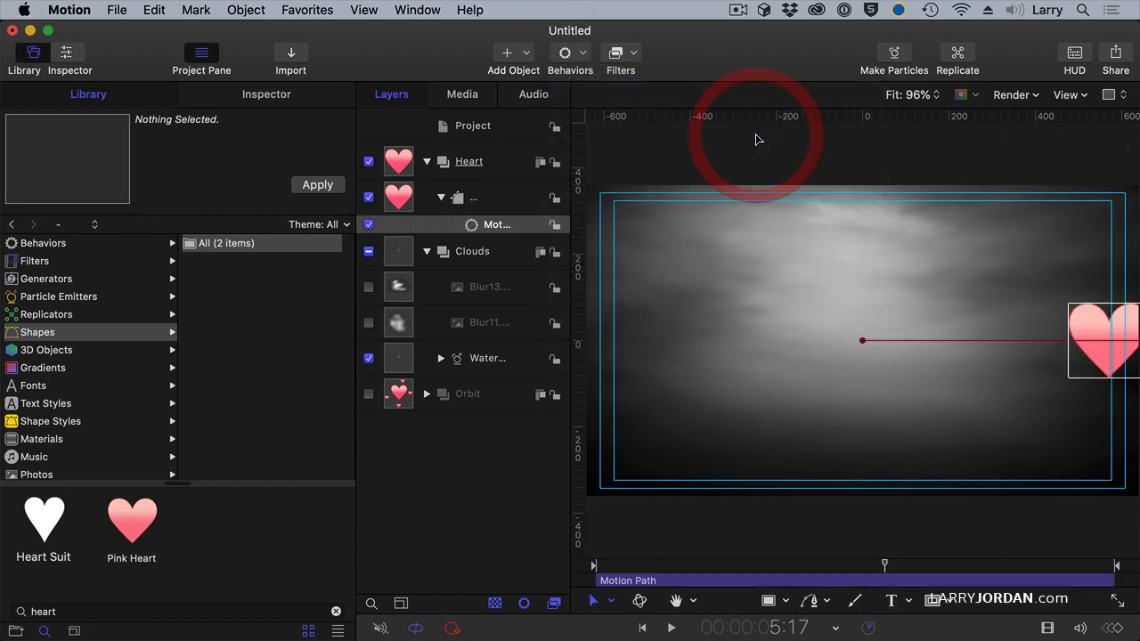
left_click(912, 95)
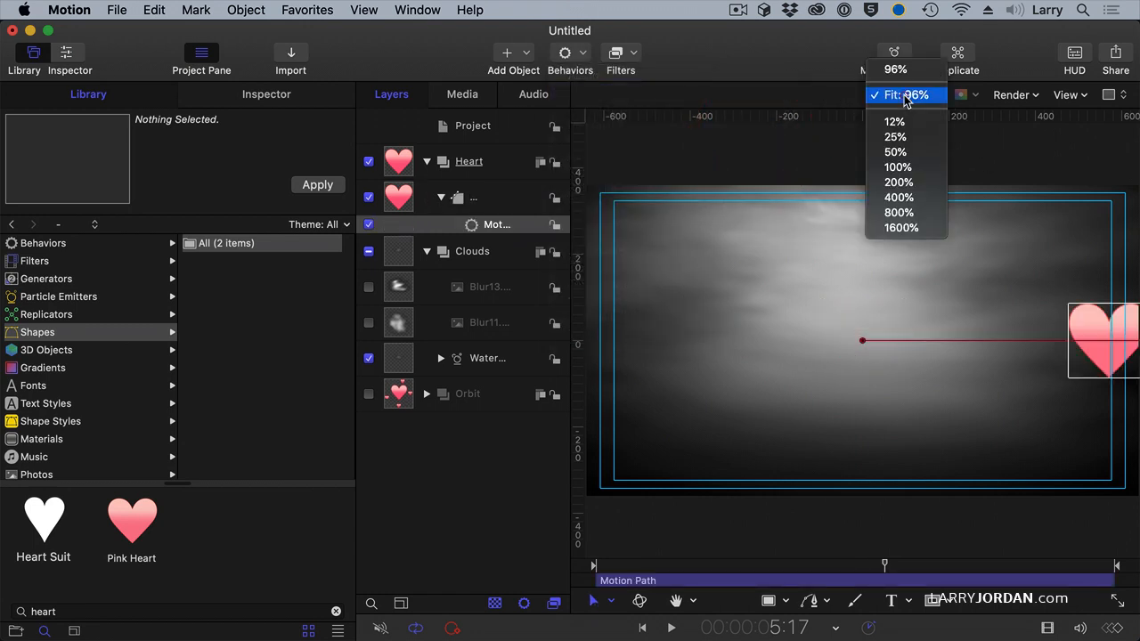
left_click(895, 151)
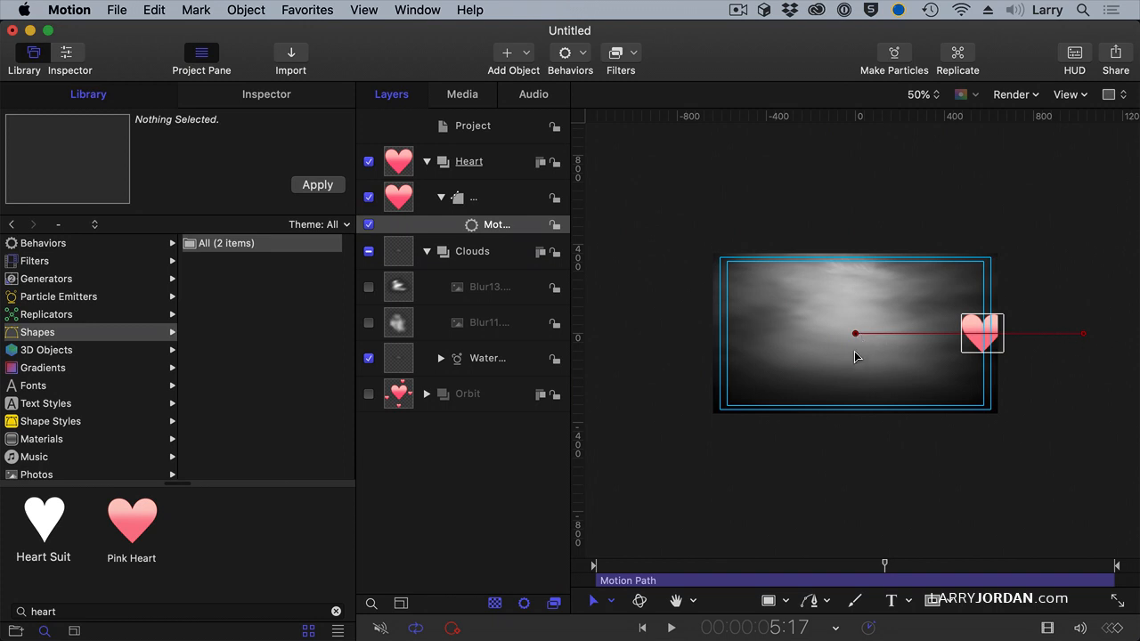
left_click_drag(855, 334, 868, 446)
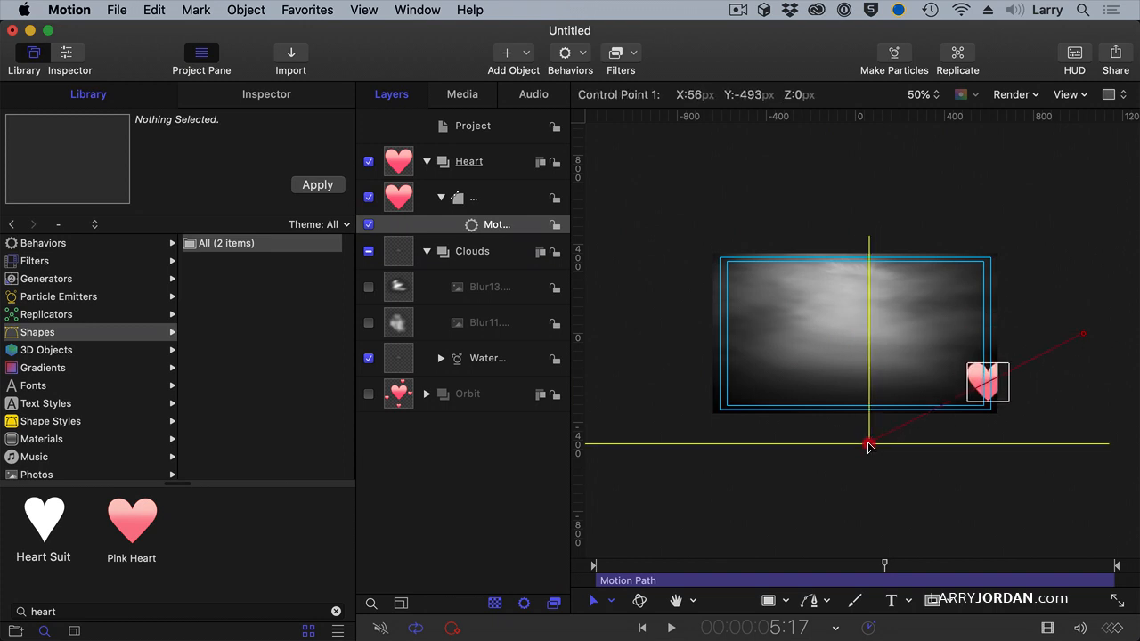
left_click_drag(868, 445, 869, 459)
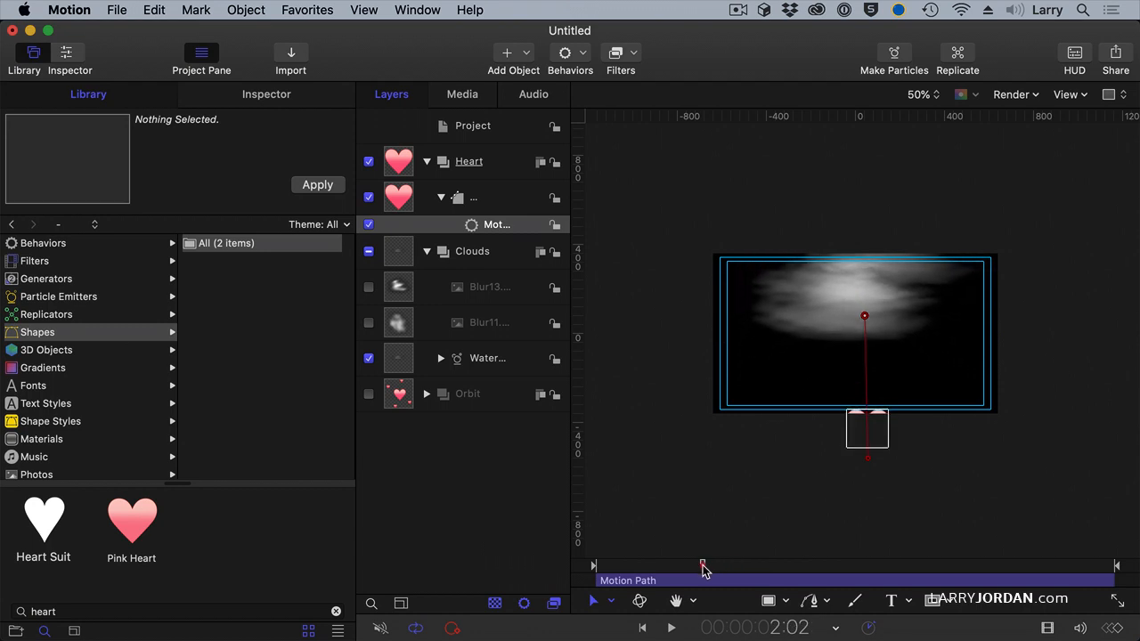
Trim the heart's Motion Path to begin at 2:00 and end earlier
left_click_drag(702, 566, 697, 566)
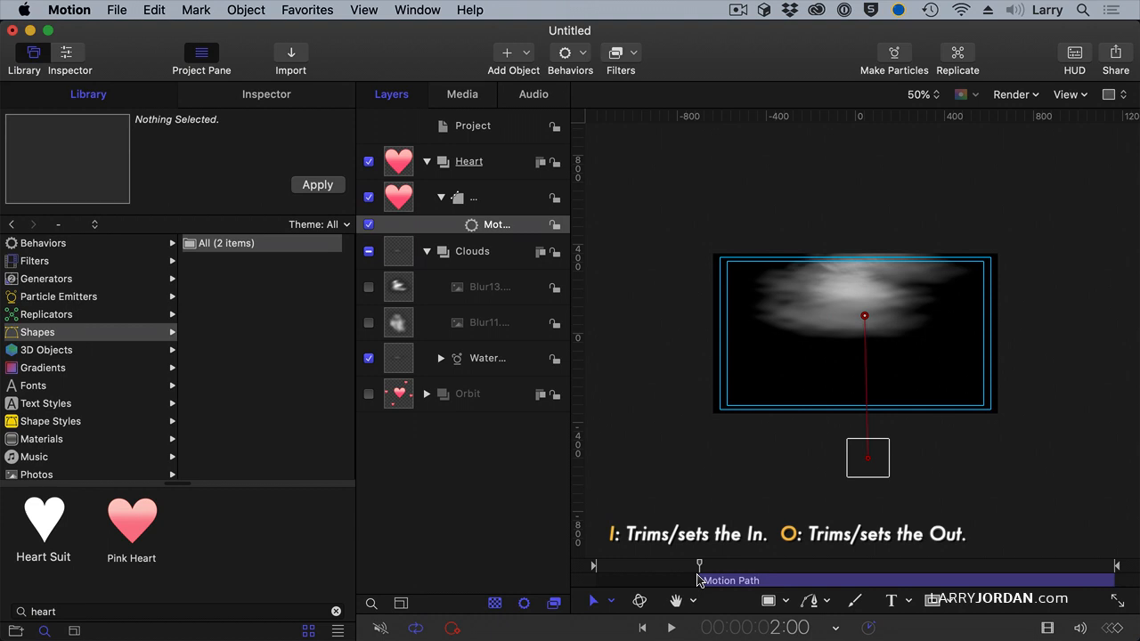
mouse_move(704, 575)
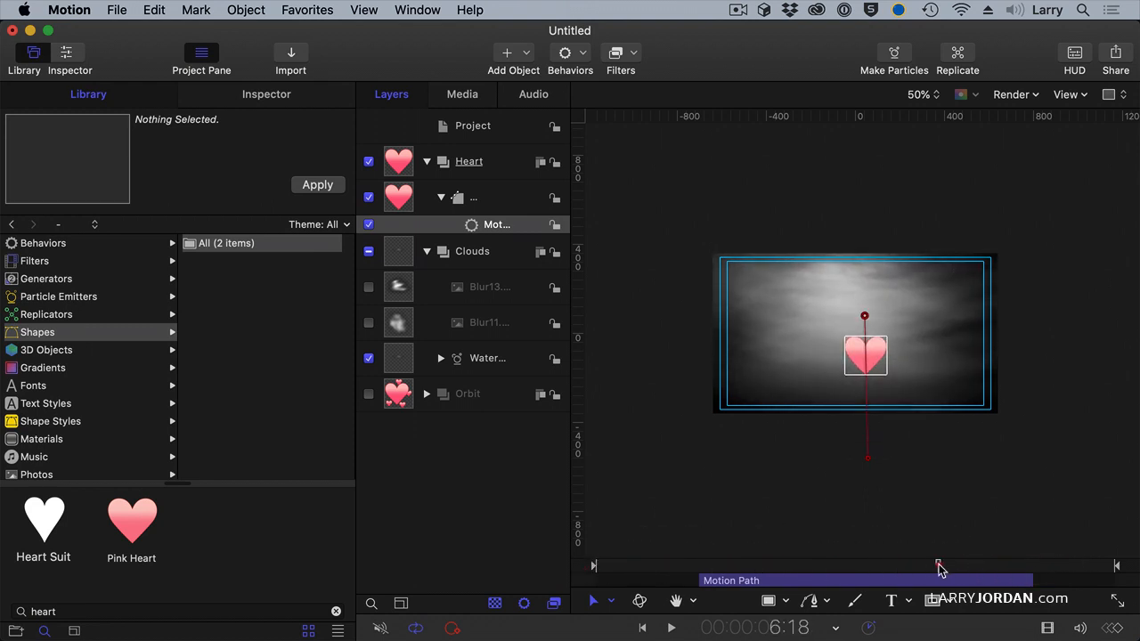
left_click_drag(938, 565, 855, 566)
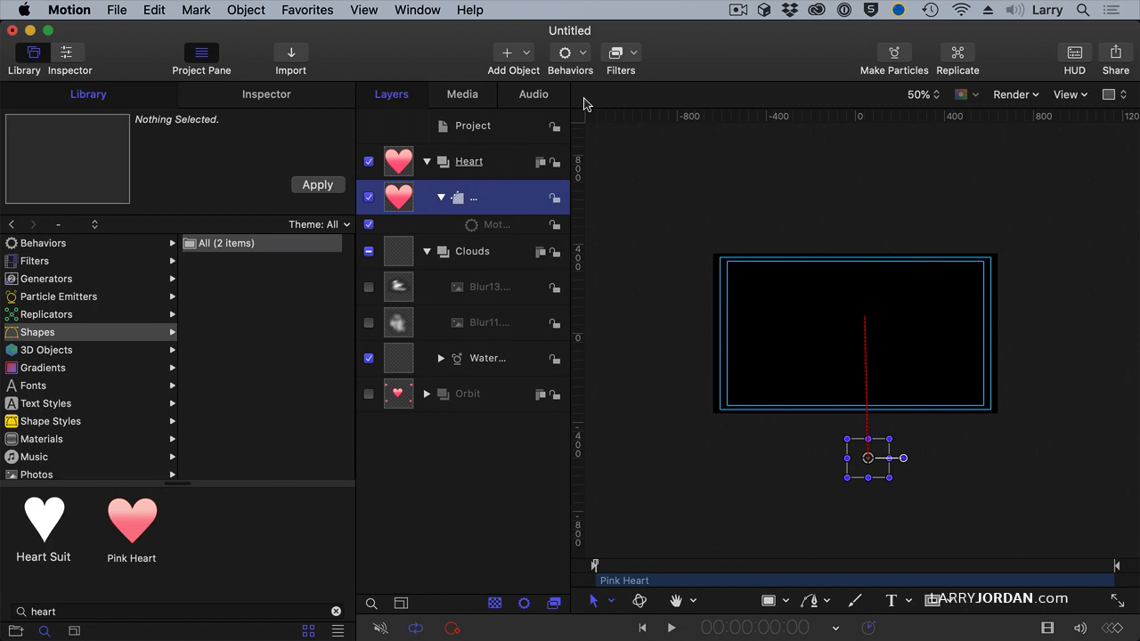
Add a Repel simulation behavior to the Pink Heart
left_click(571, 53)
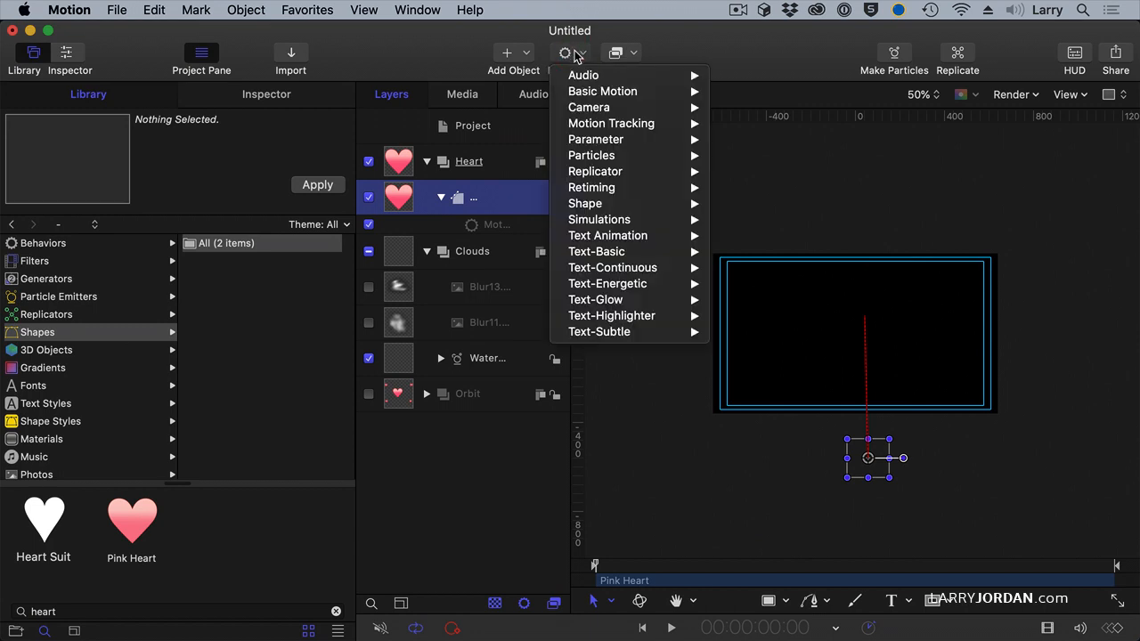
mouse_move(591, 187)
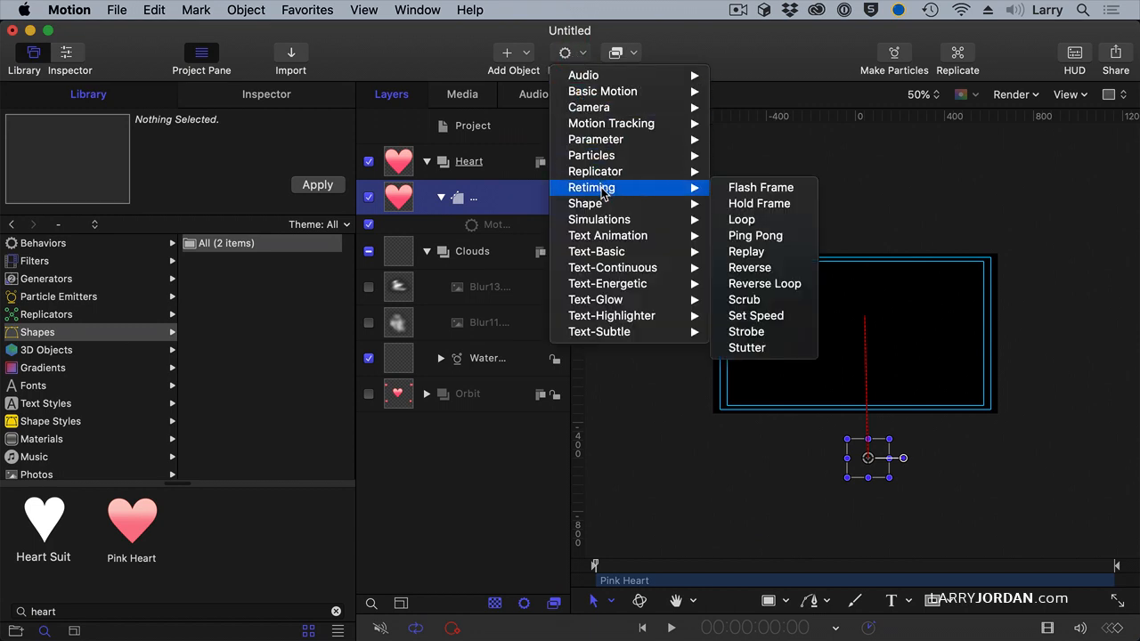
mouse_move(599, 219)
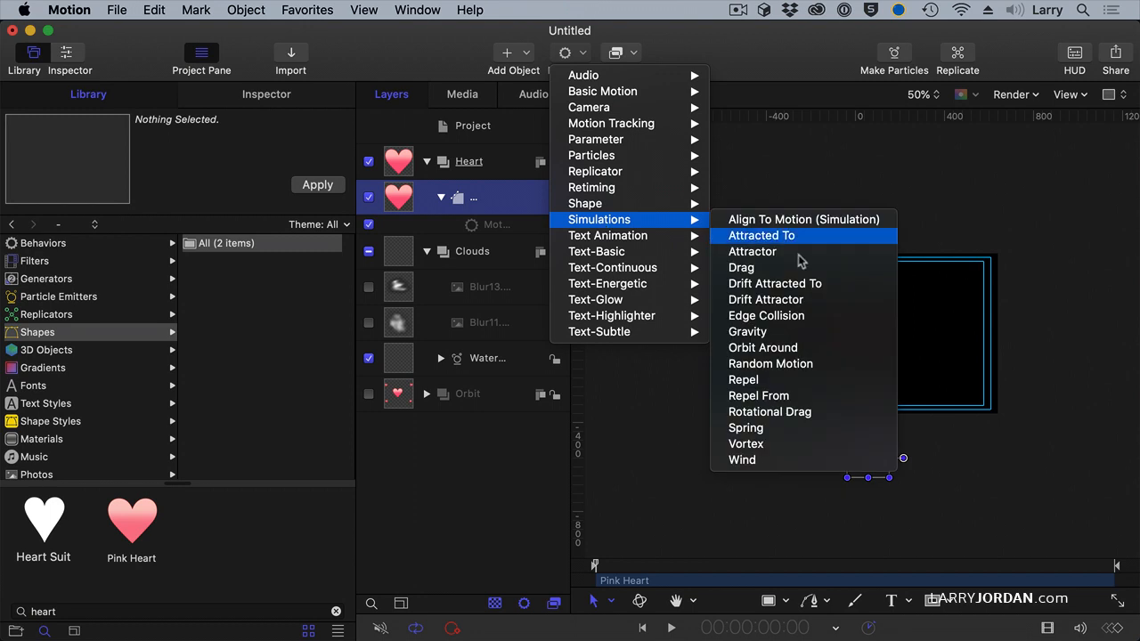
left_click(743, 380)
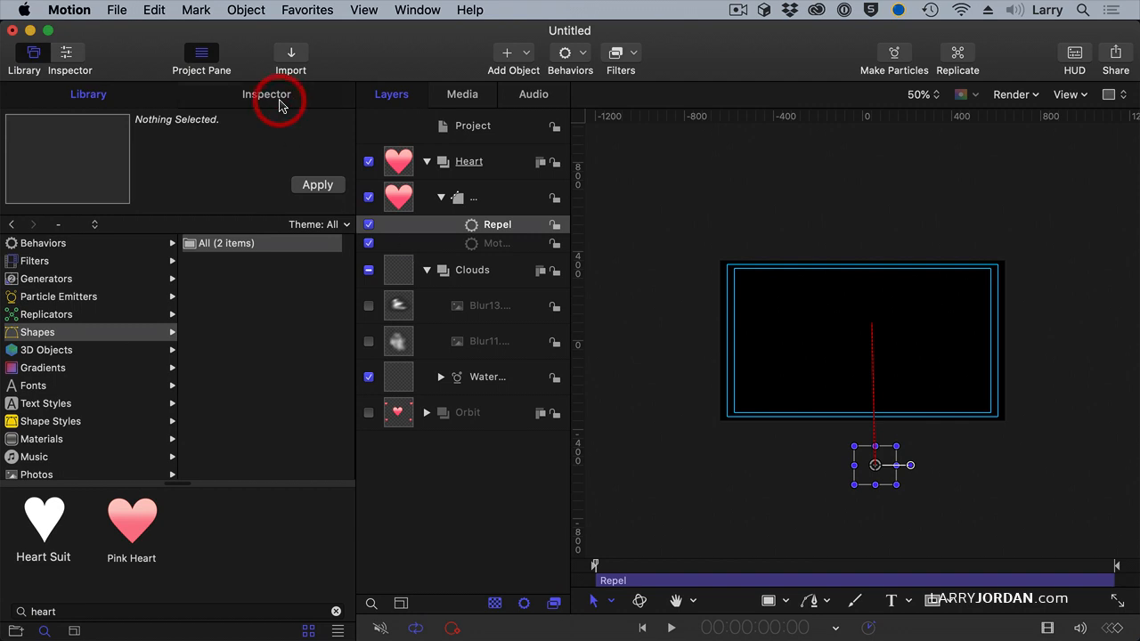
Set Repel to affect All Objects with Influence 500 and Drag 0.2
left_click(267, 93)
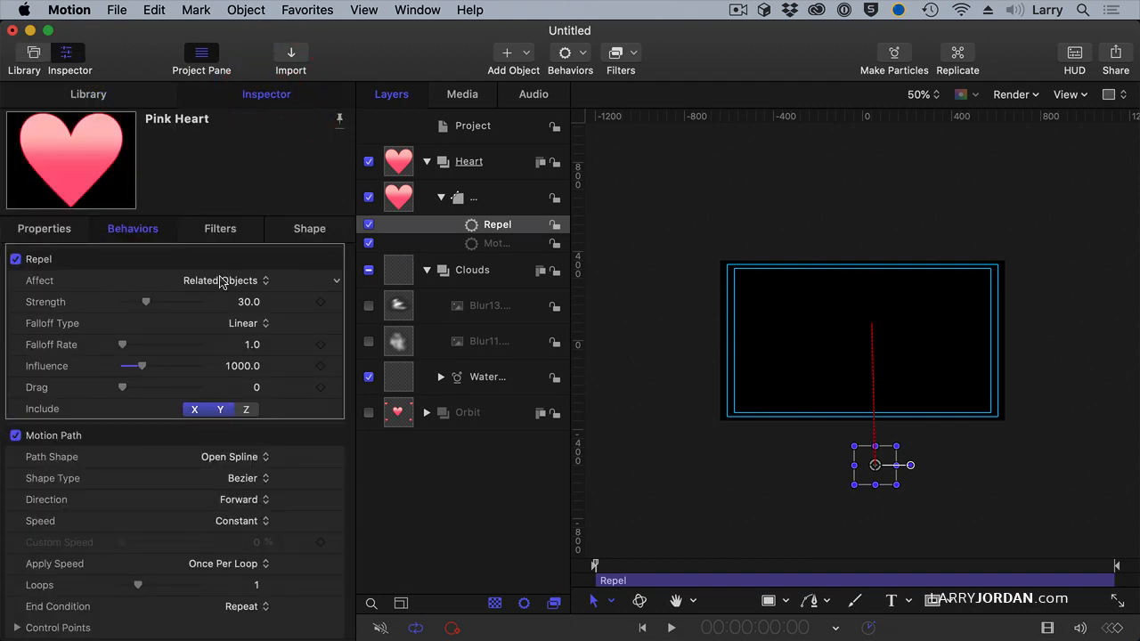
left_click(224, 280)
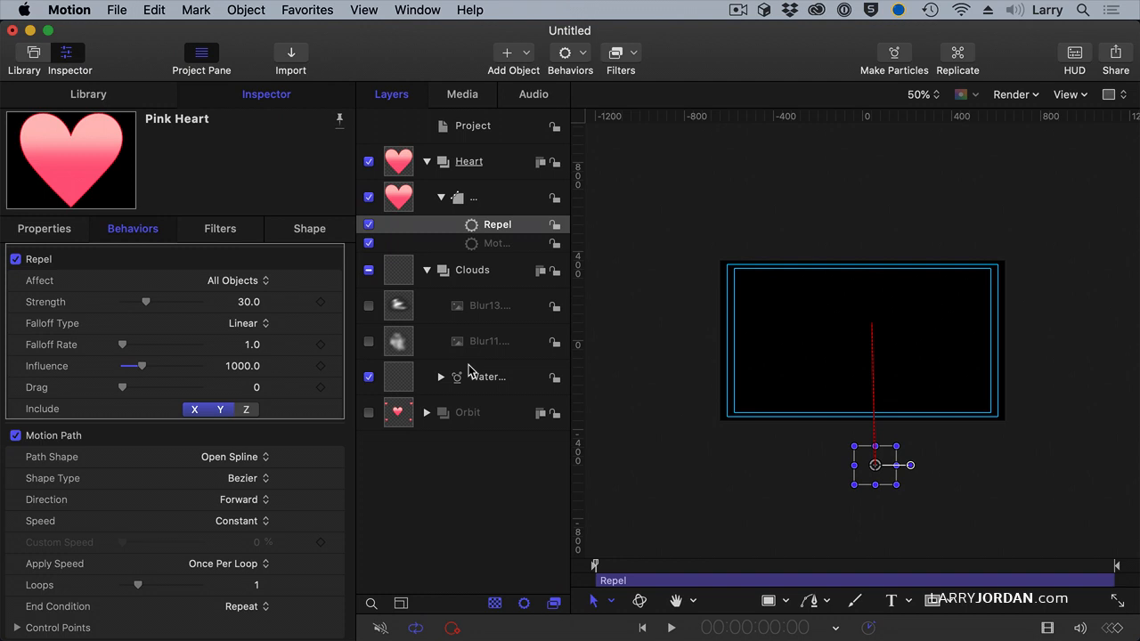
mouse_move(470, 372)
type("500")
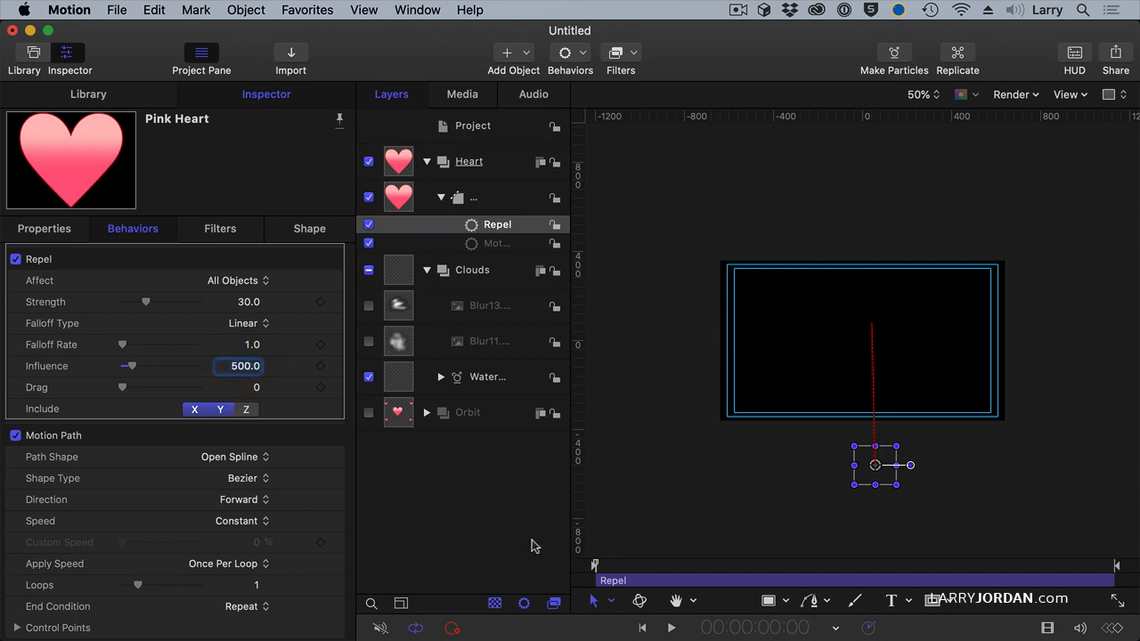
mouse_move(461, 553)
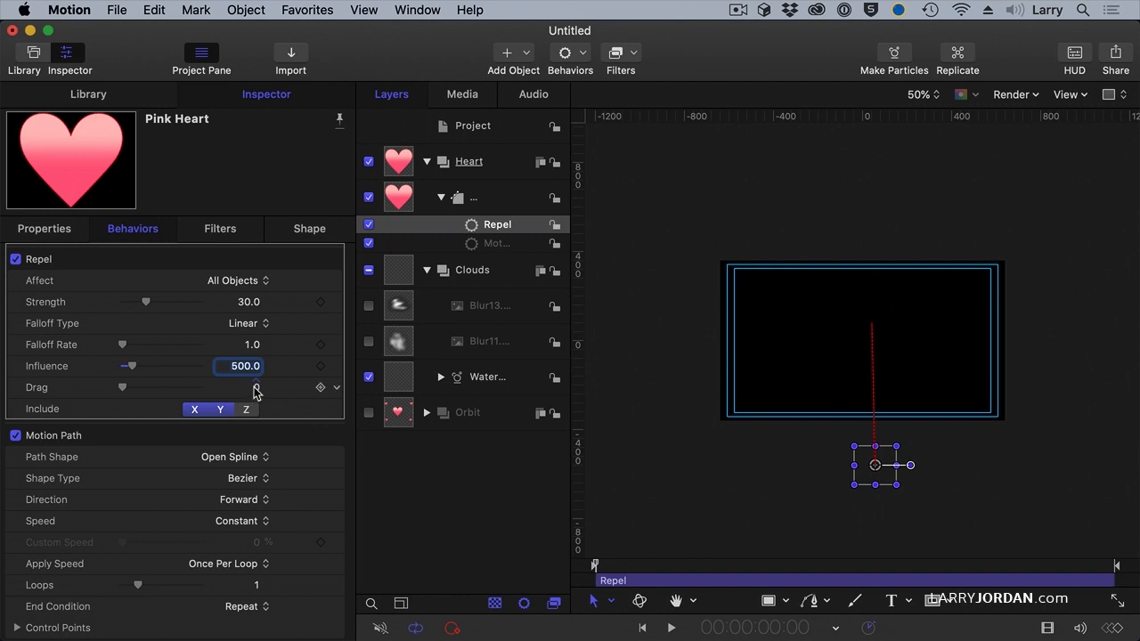
left_click(238, 386)
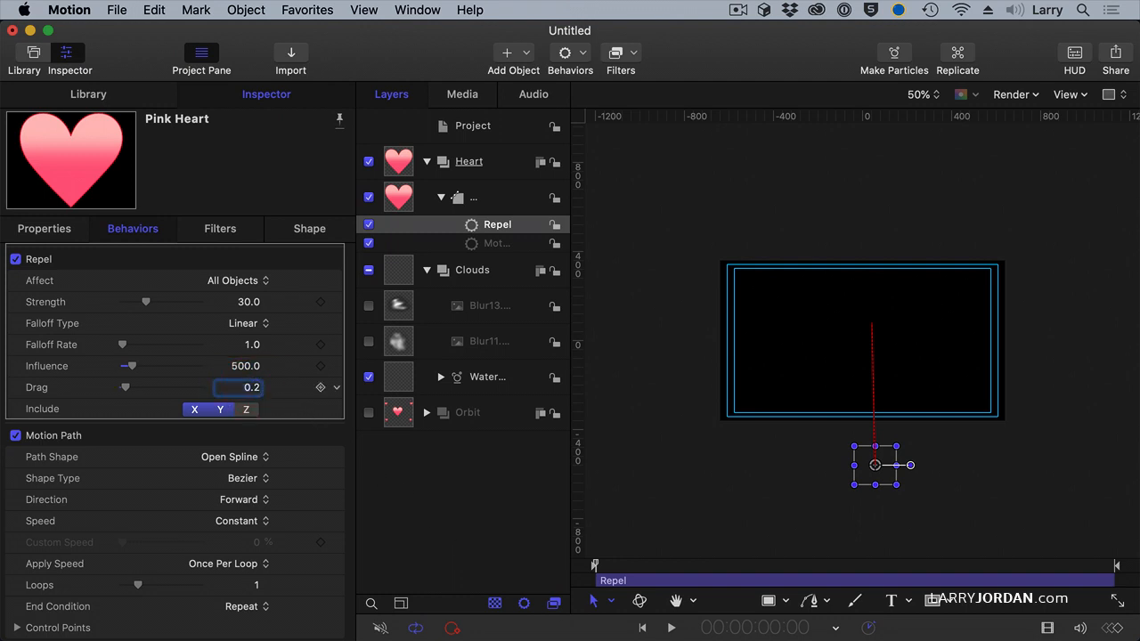
left_click(671, 628)
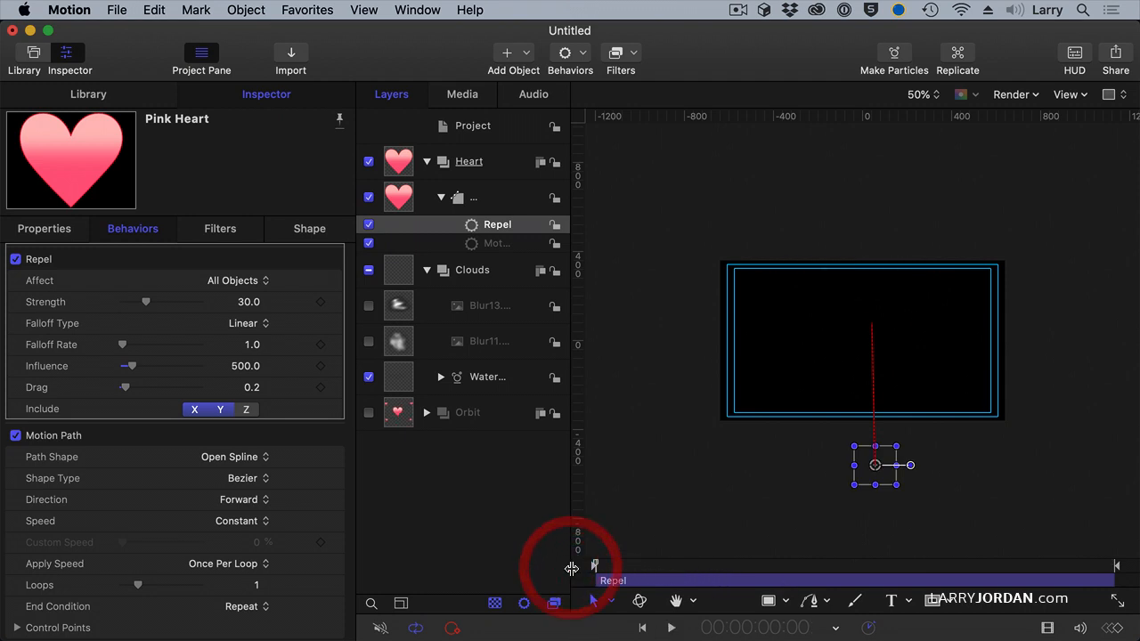
Lower Repel Influence to 318, preview the clouds reacting, then disable Repel
left_click(670, 628)
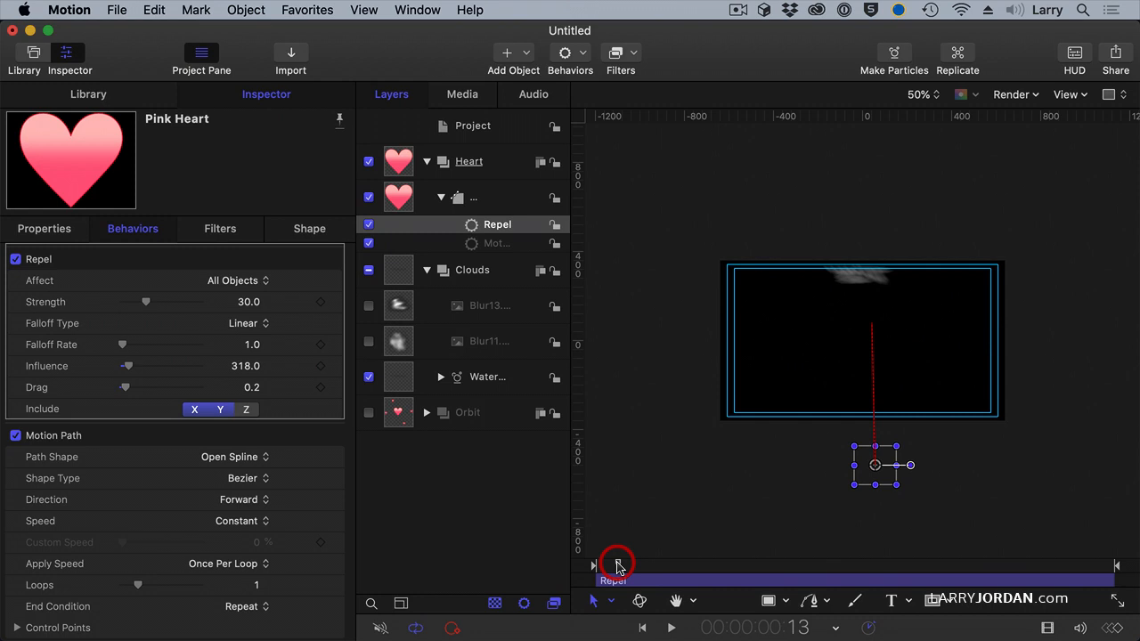
left_click(671, 628)
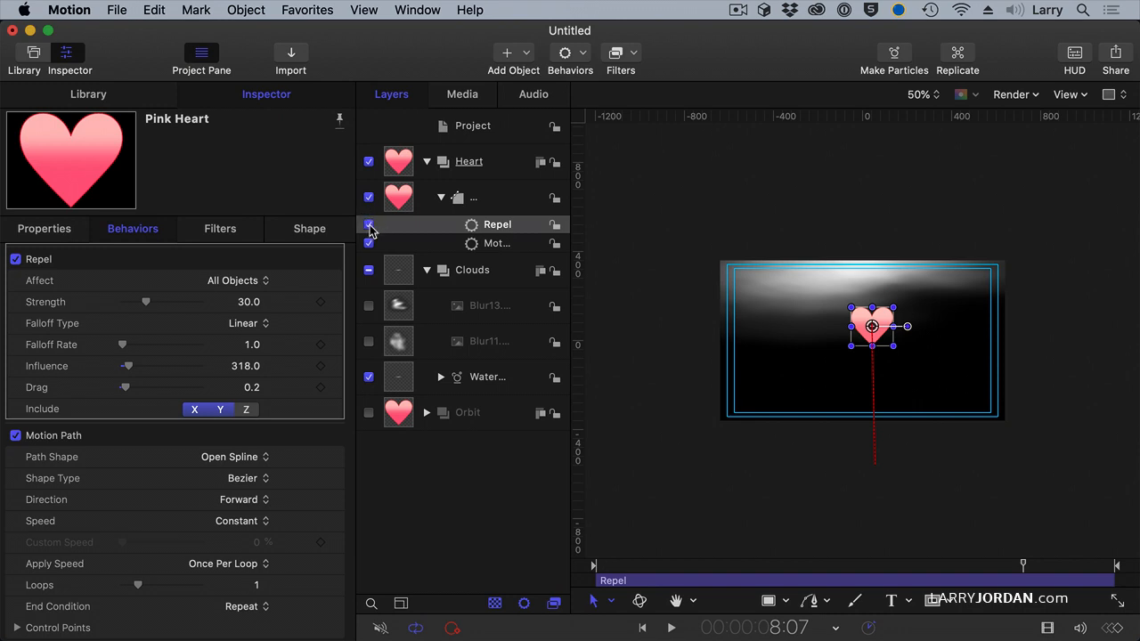
left_click(369, 224)
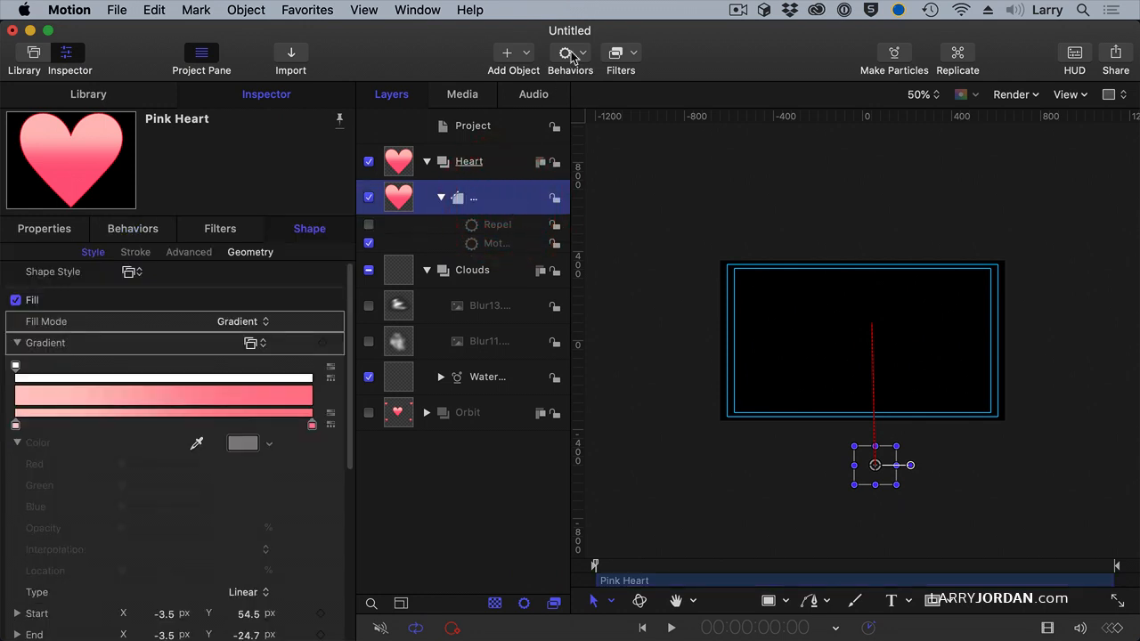
Apply the Vortex behavior from Behaviors > Simulations to the Pink Heart
left_click(571, 53)
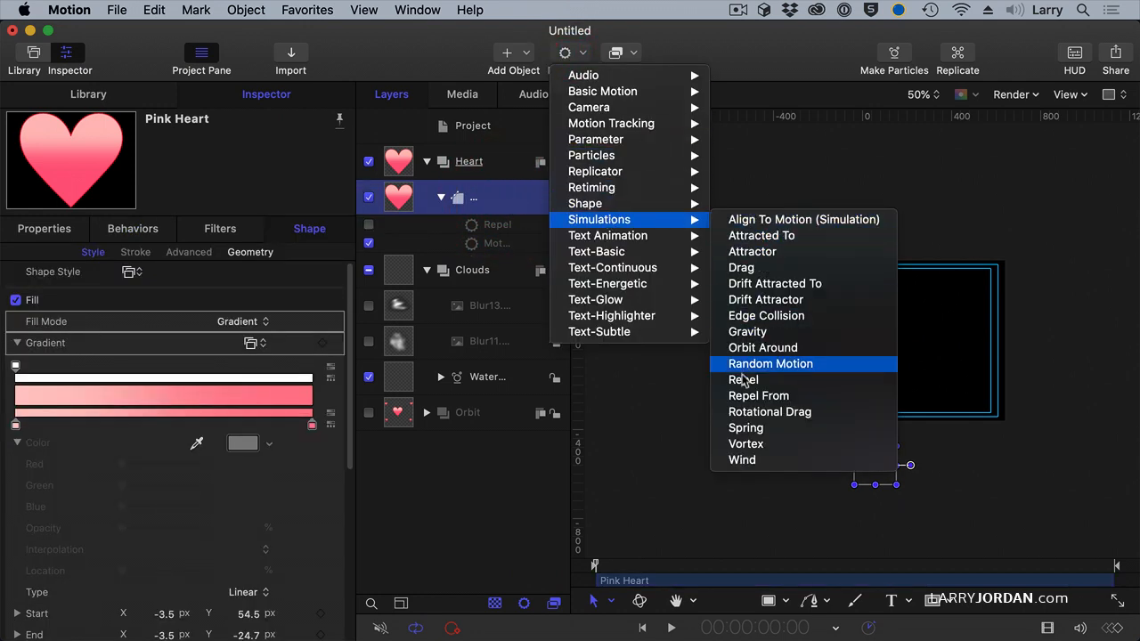
left_click(746, 444)
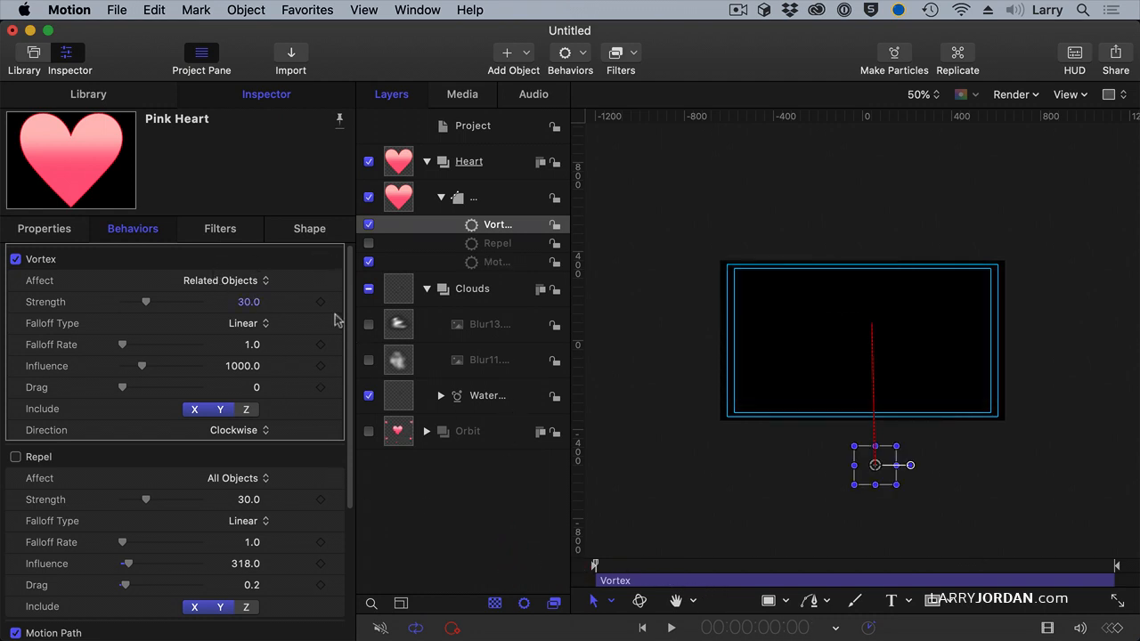
Set the Vortex to affect All Objects with Influence 600 and Drag 0.1
left_click(223, 279)
type("600")
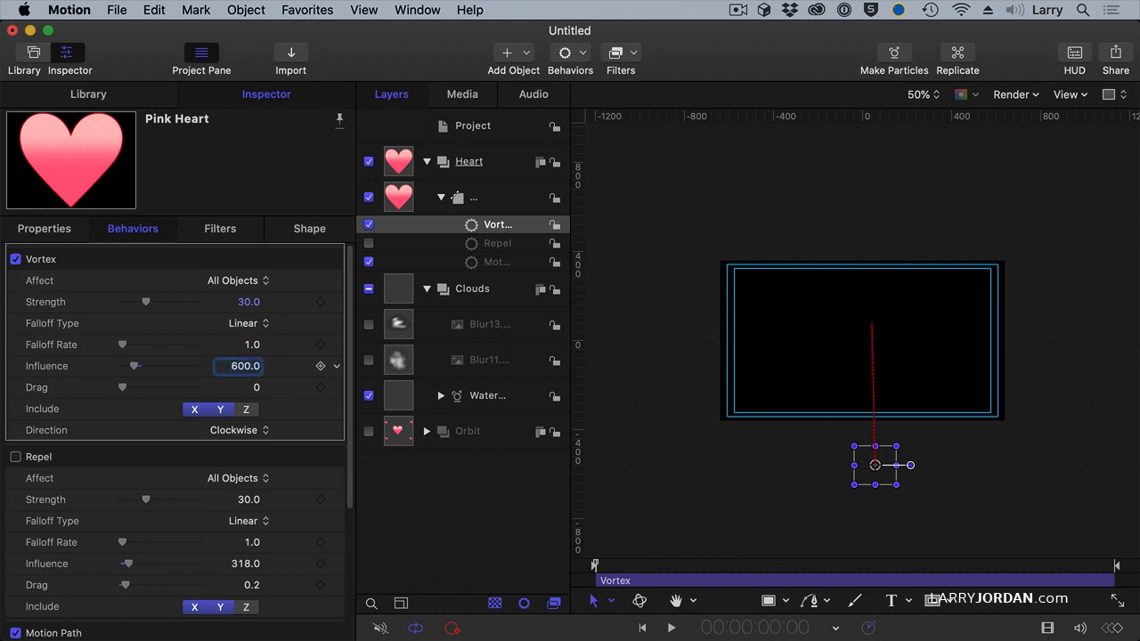
left_click(254, 387)
type(".1")
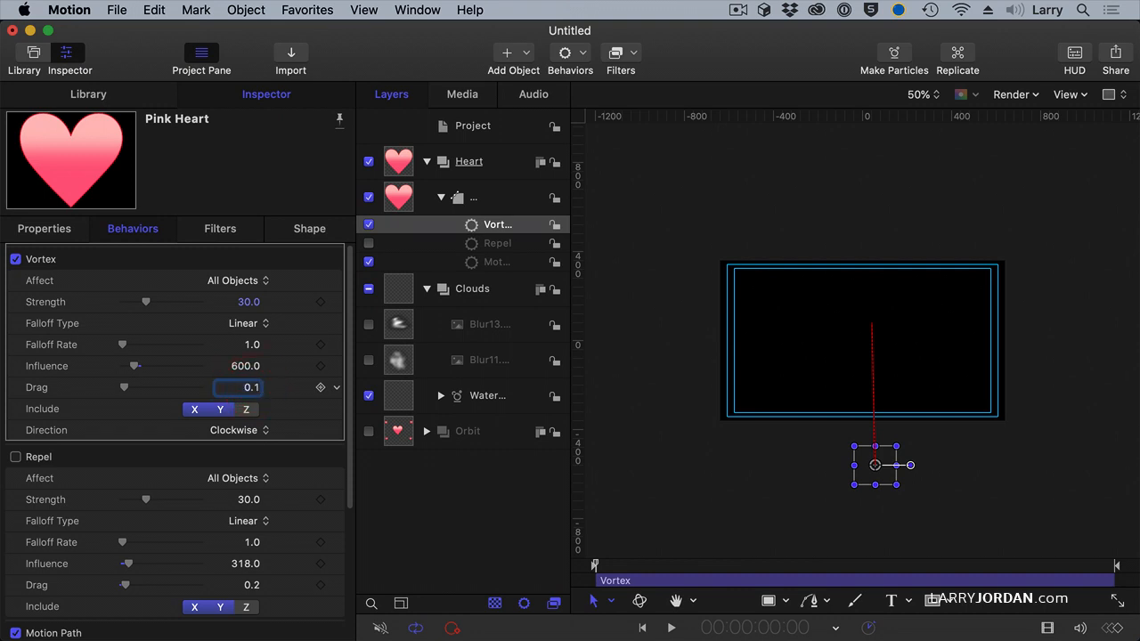
left_click(671, 627)
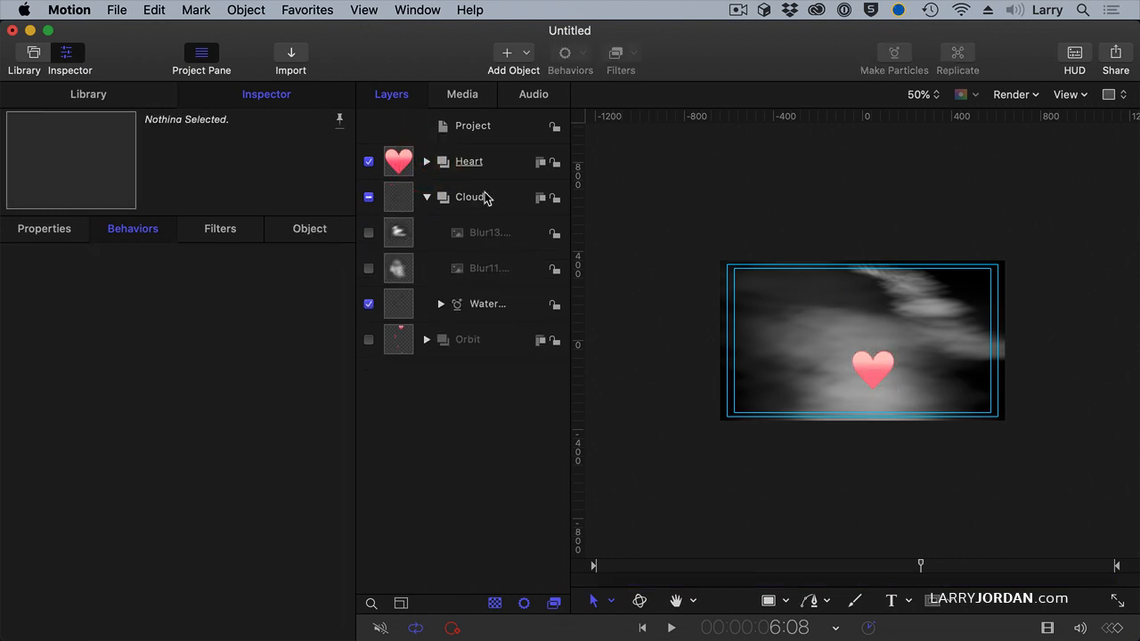
Select Clouds, expand Water Stream, and show Blur11.png's Color Over Life presets
left_click(471, 197)
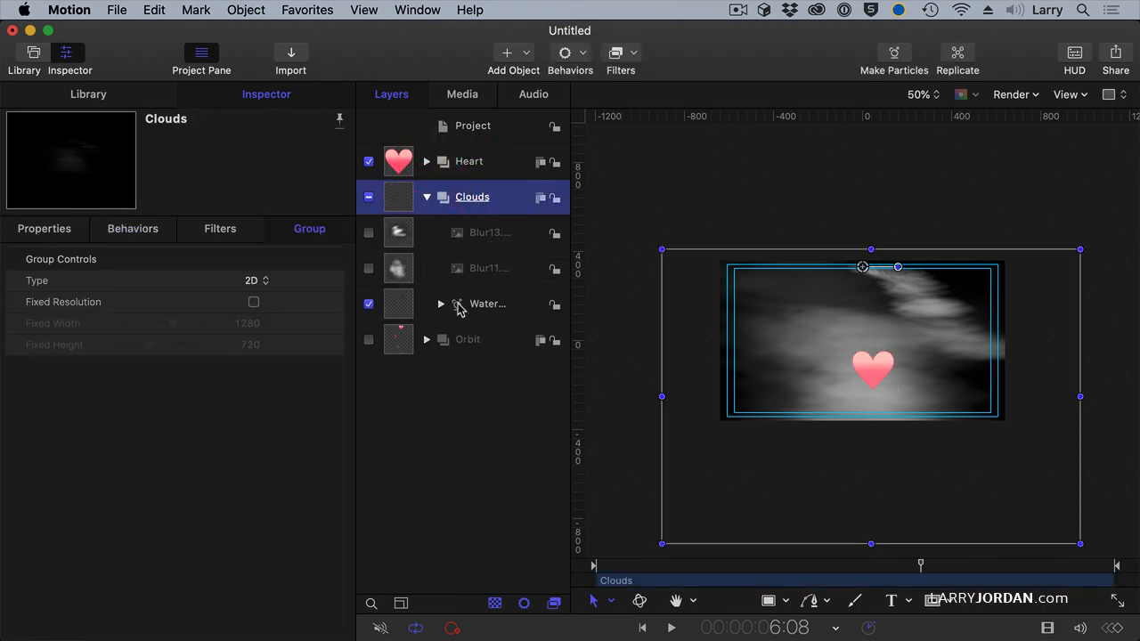
left_click(441, 303)
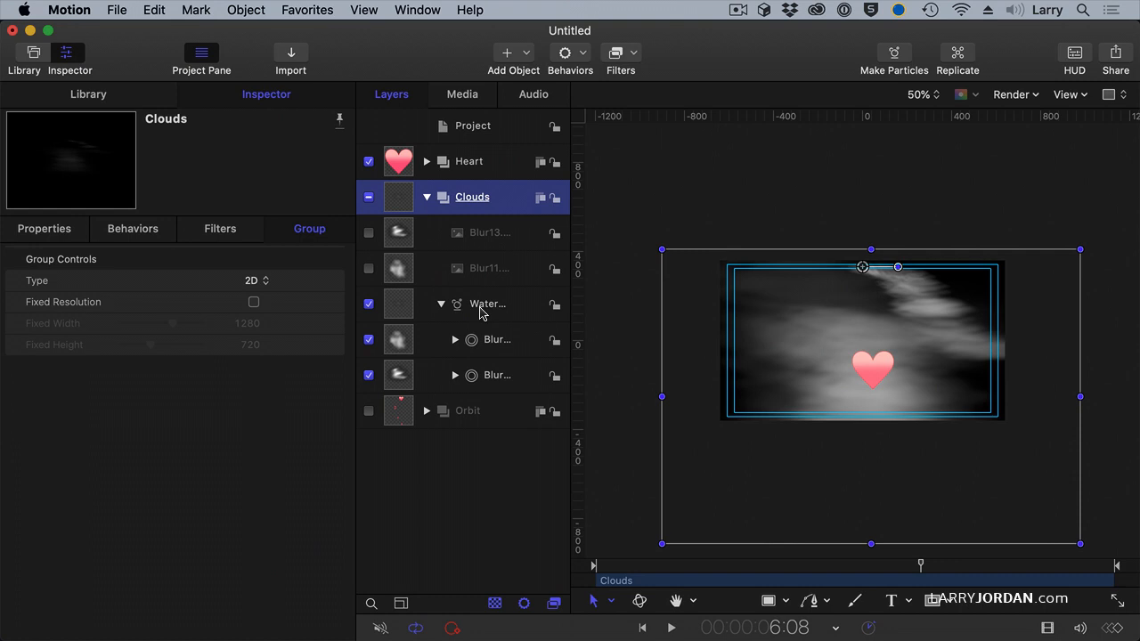
mouse_move(572, 329)
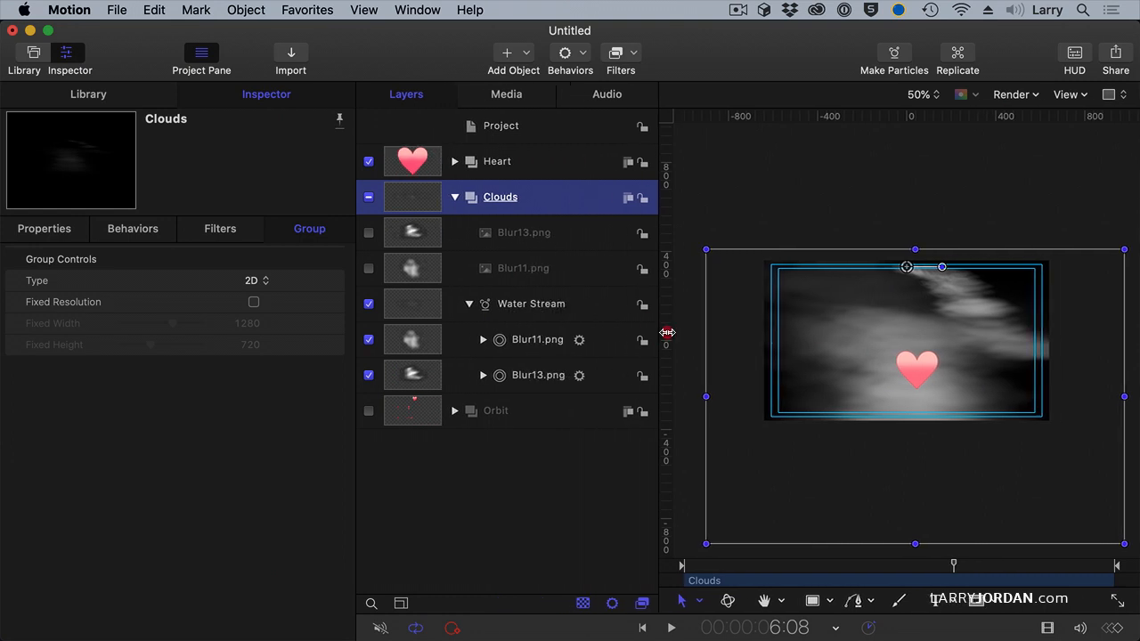
left_click(537, 339)
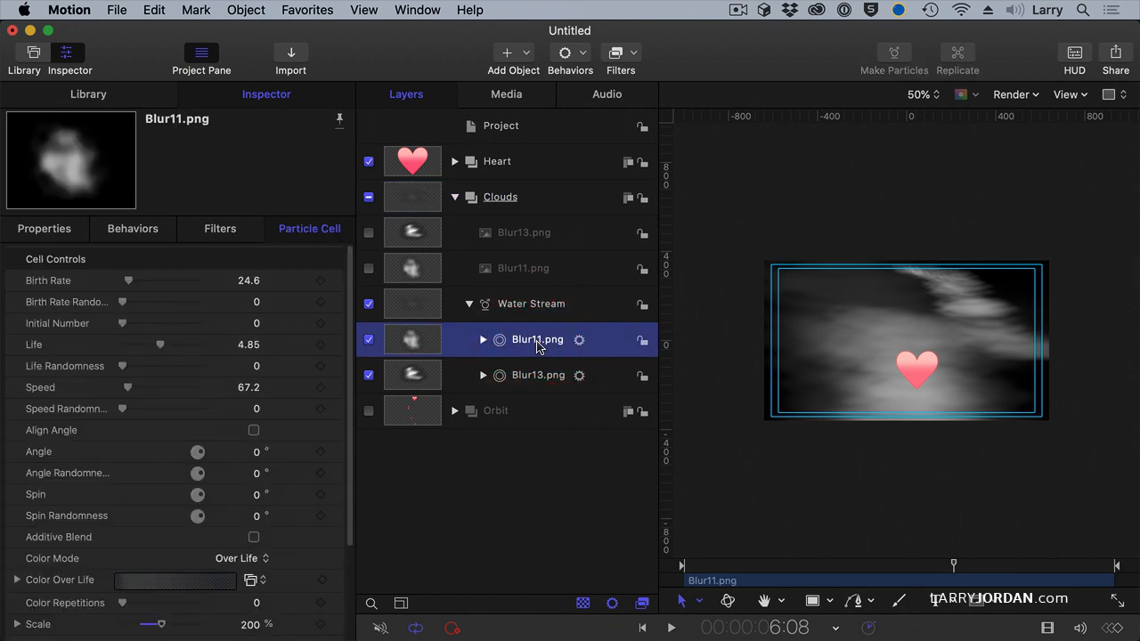
mouse_move(520, 353)
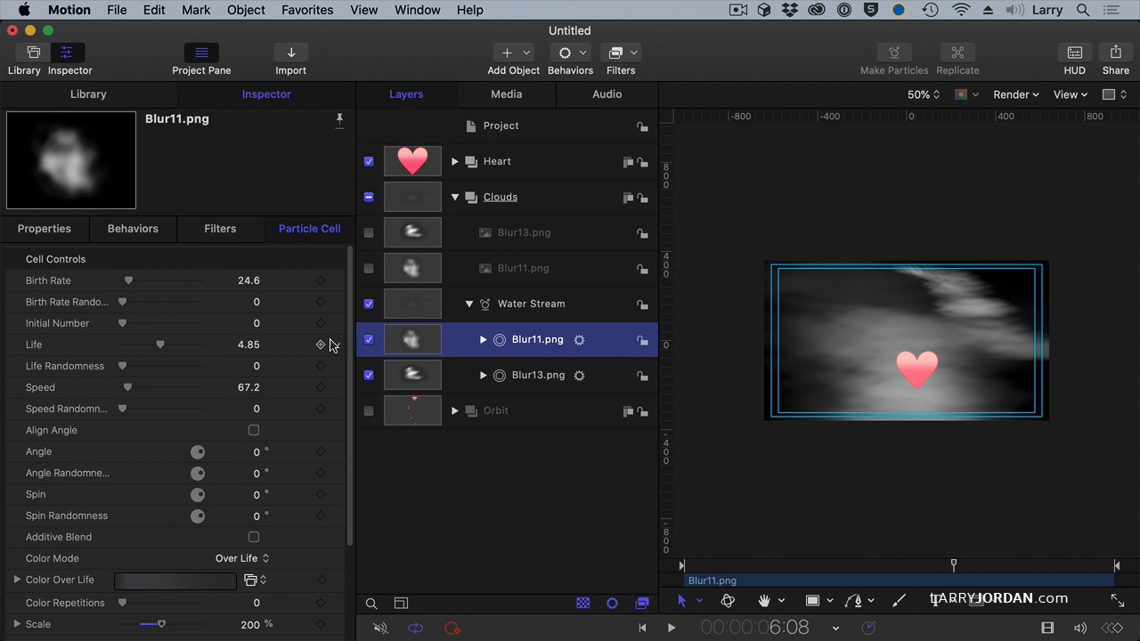
scroll("down", 3)
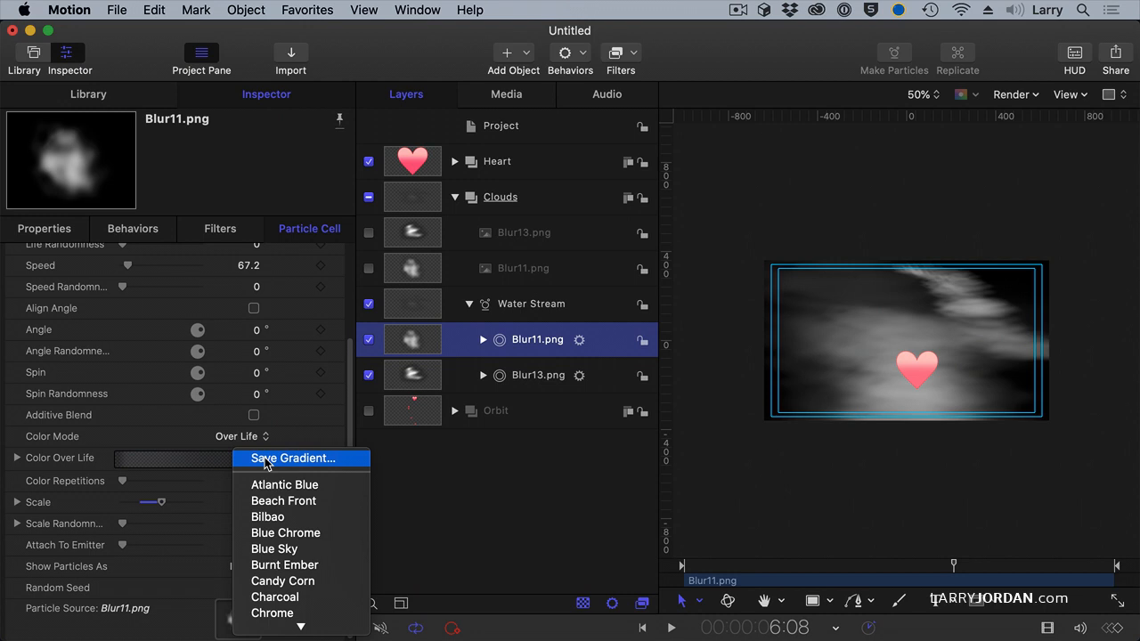
Try a blue Color Over Life gradient, then switch to tan-to-brown
left_click(274, 549)
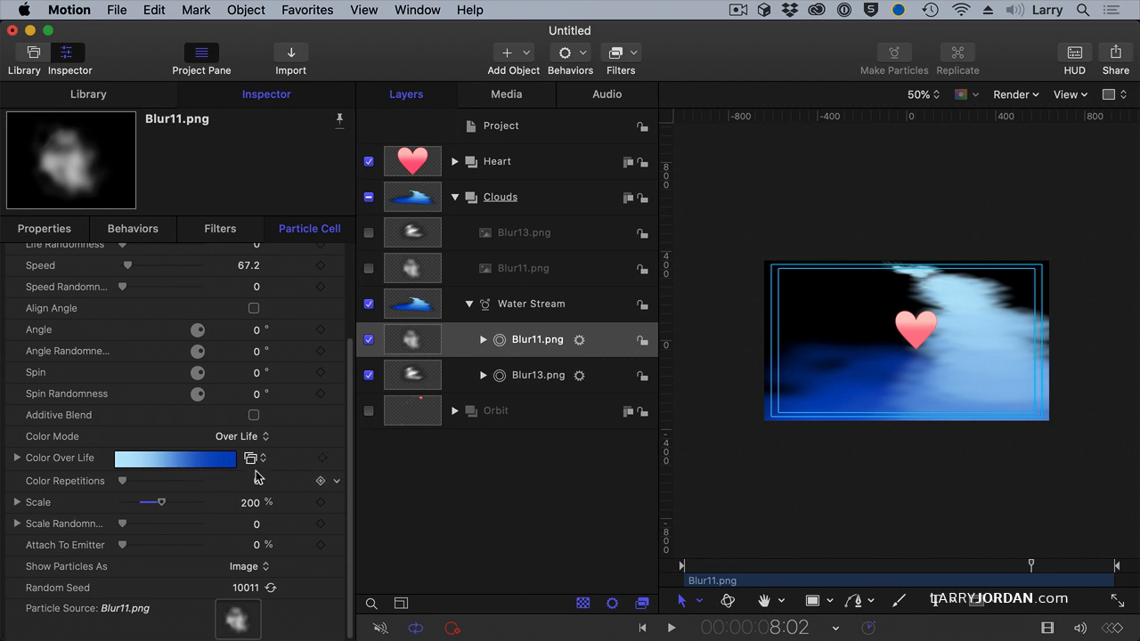
left_click(264, 457)
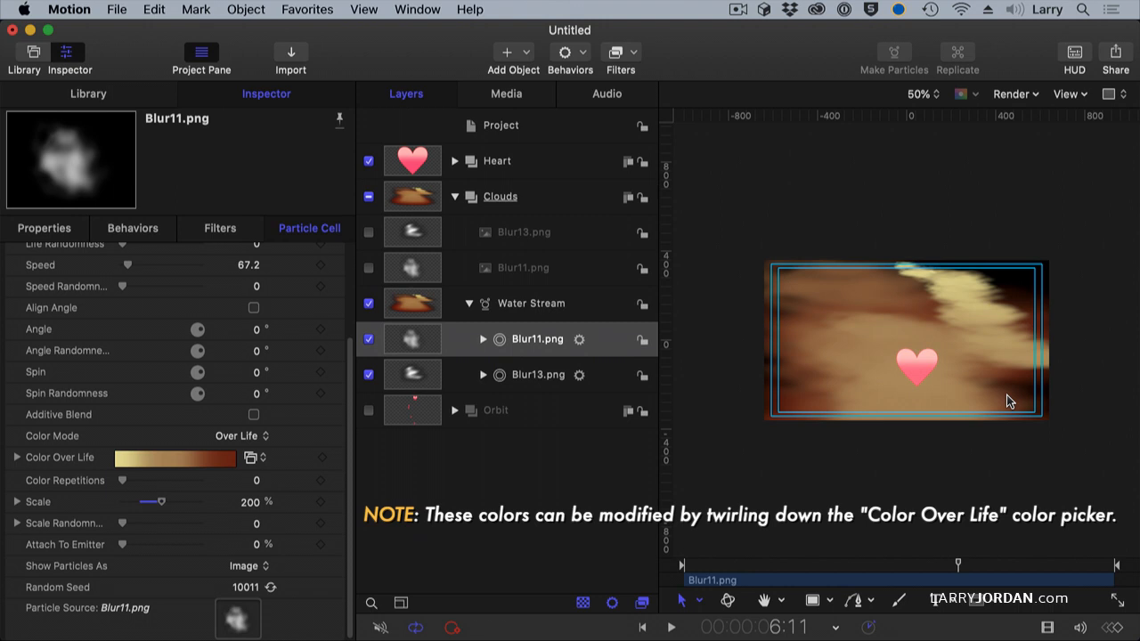
mouse_move(673, 552)
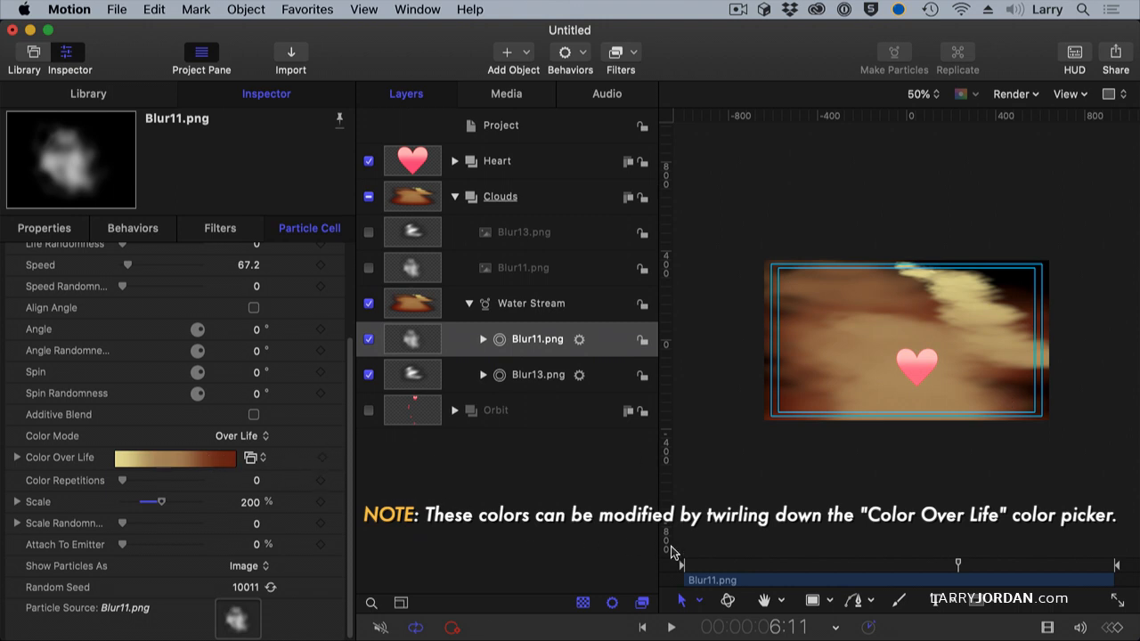
left_click(671, 627)
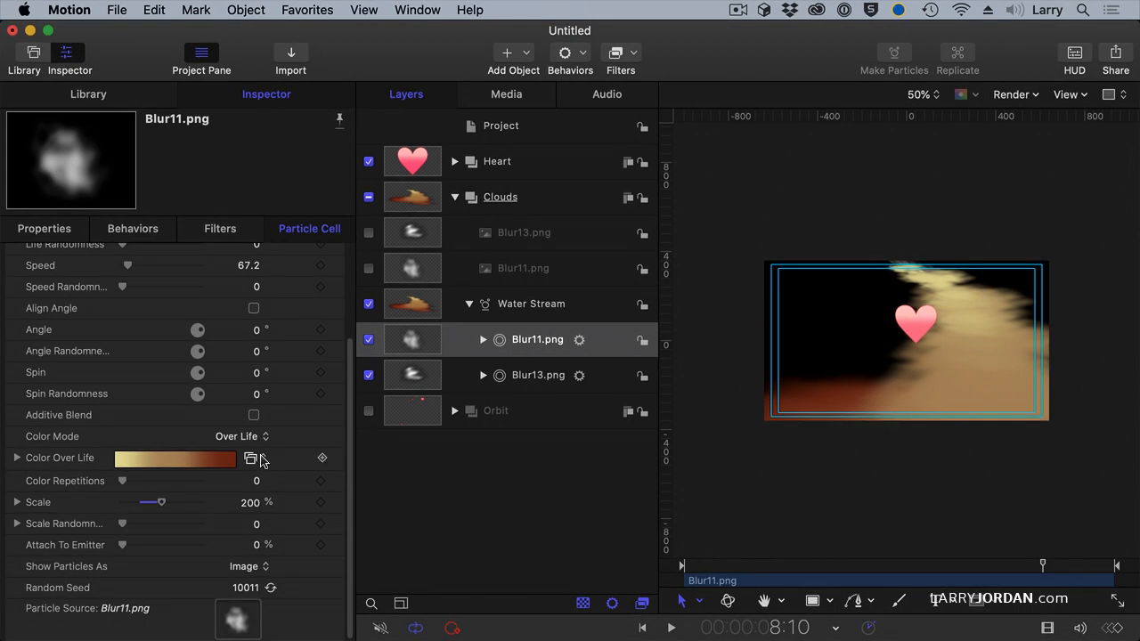
Apply the rainbow Color Over Life preset and play back from the start
left_click(250, 457)
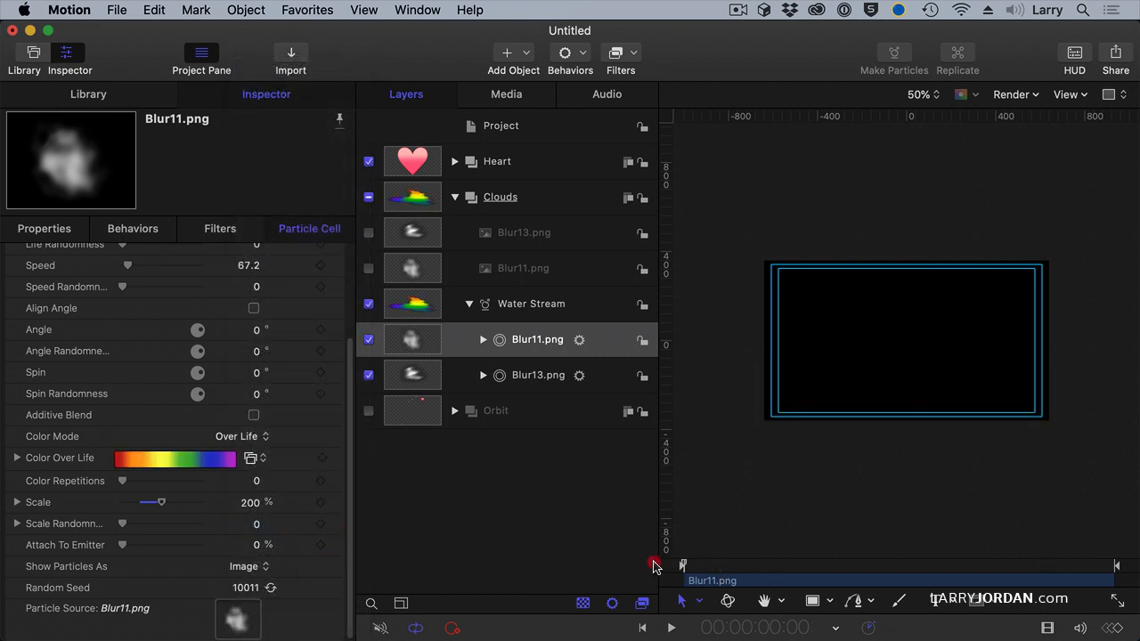
left_click(671, 628)
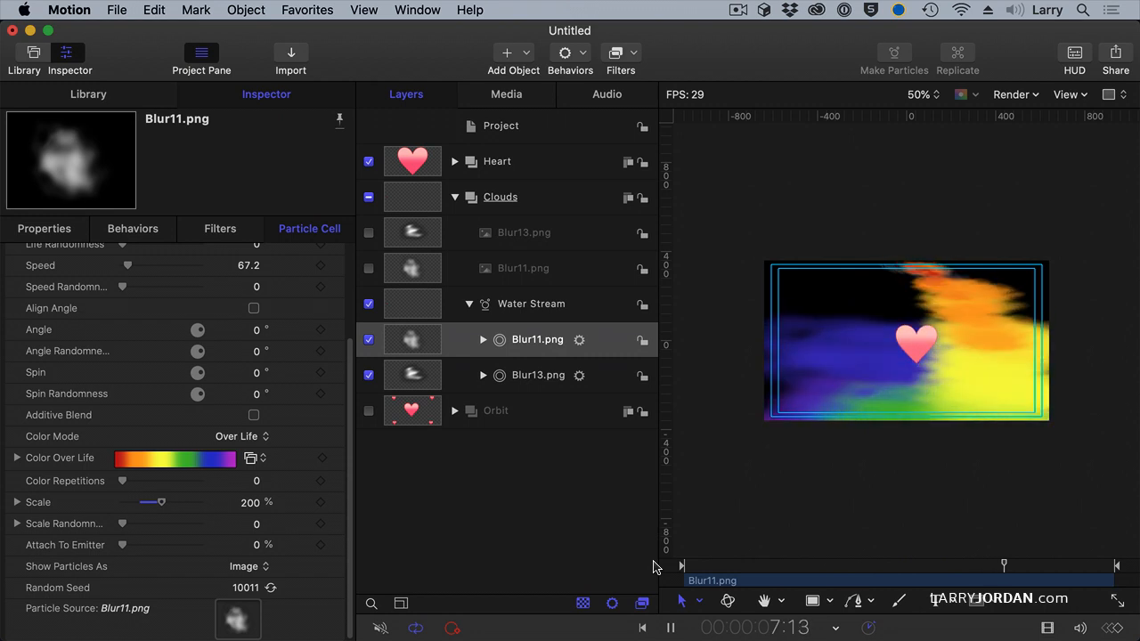
left_click(670, 628)
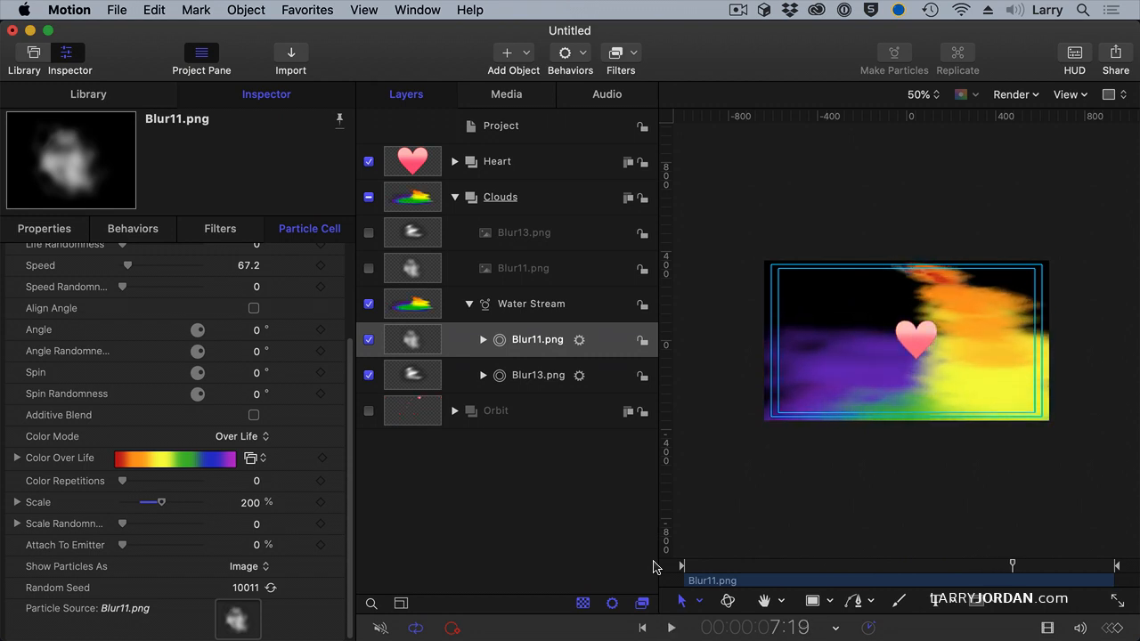
left_click(672, 628)
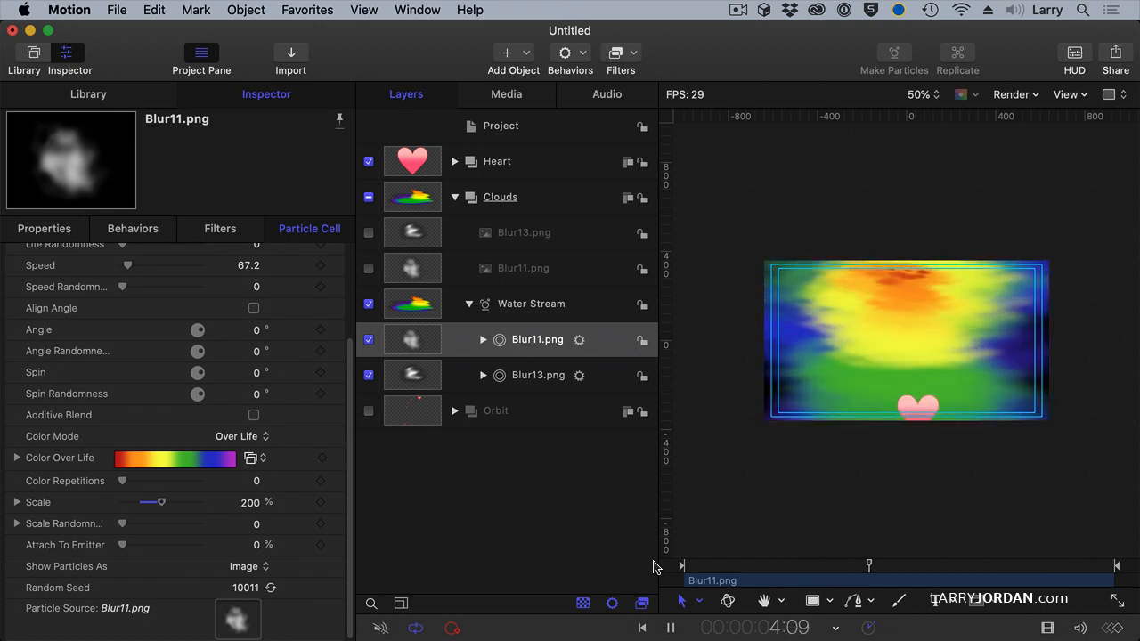
left_click_drag(870, 565, 952, 566)
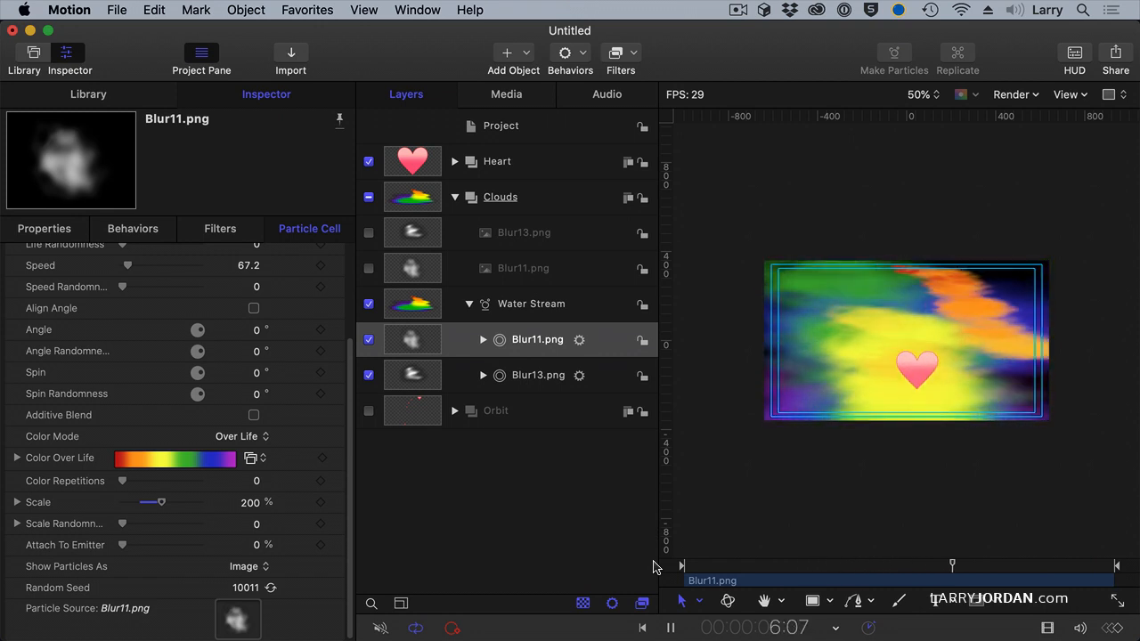